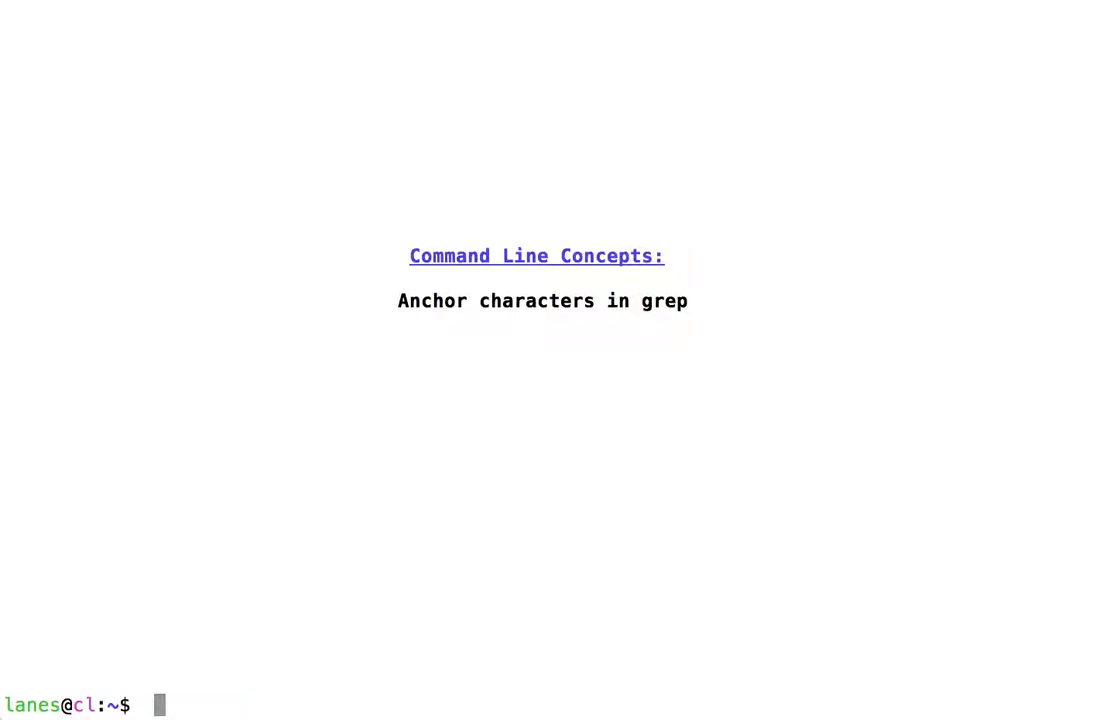
- Run man grep to bring up the grep manual page
text(man)
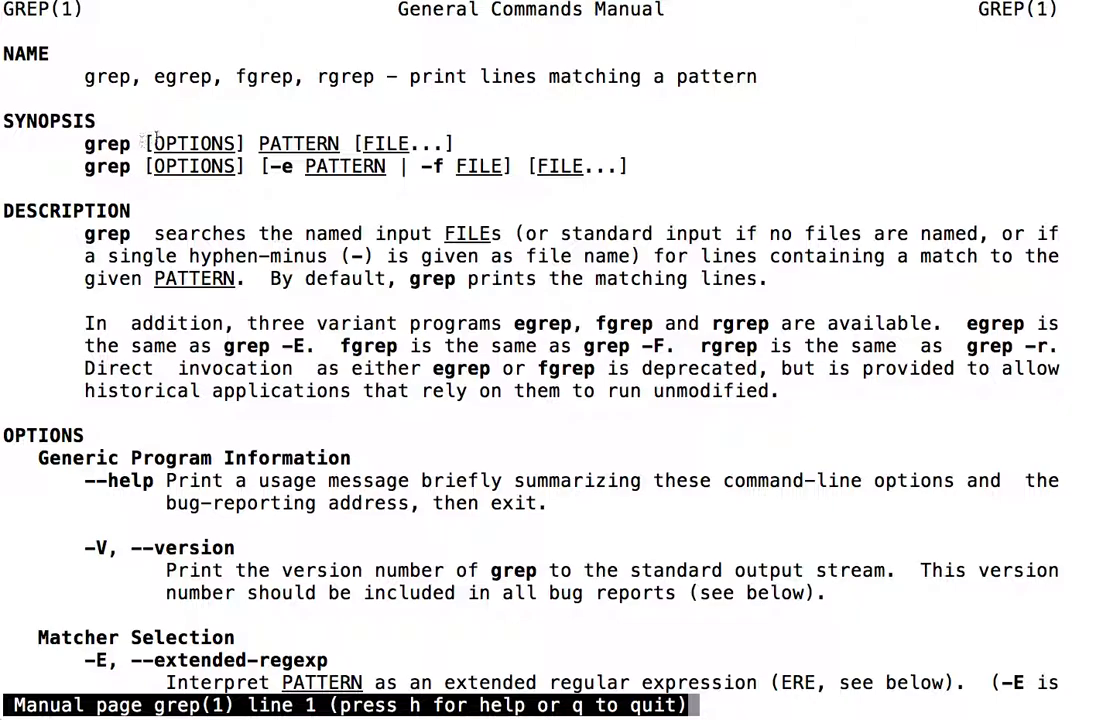
- Scroll the grep man page down to the REGULAR EXPRESSIONS section on character classes and bracket expressions
drag(148, 144, 452, 144)
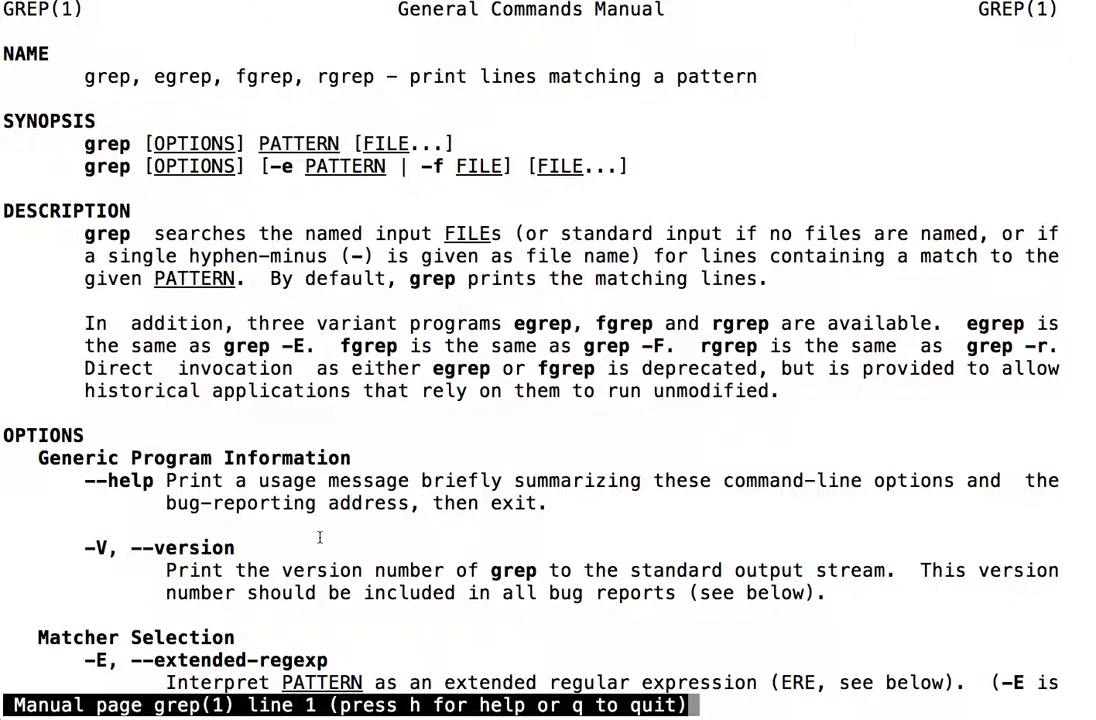
scroll(down, 3)
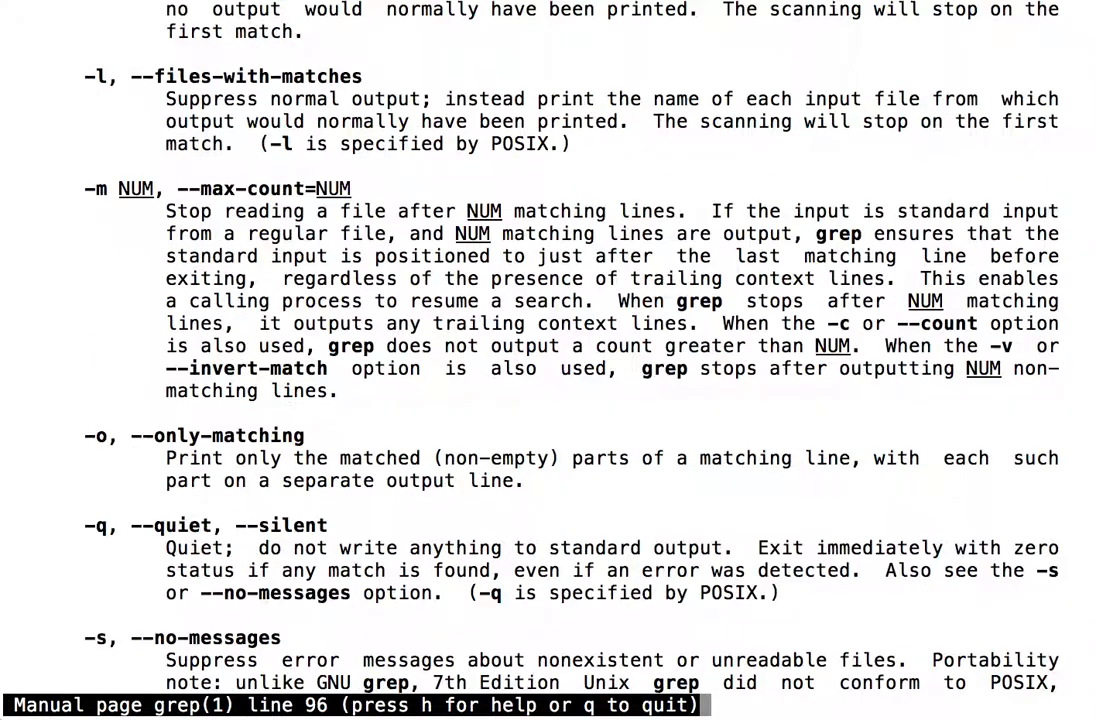
scroll(down, 3)
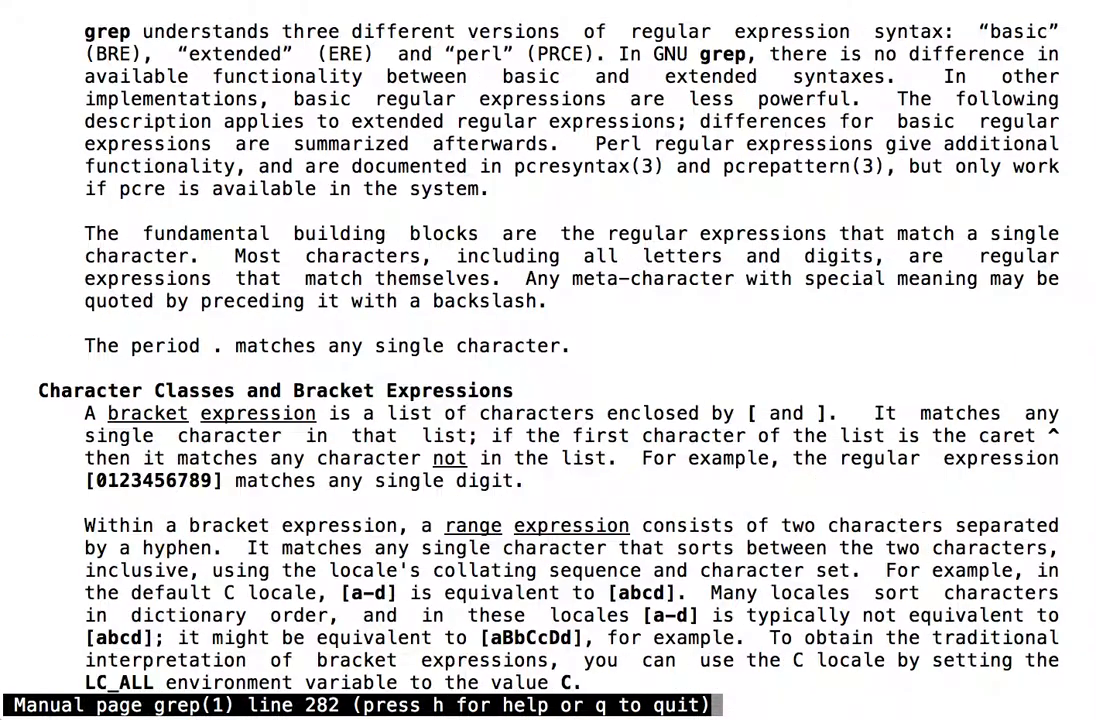
scroll(up, 3)
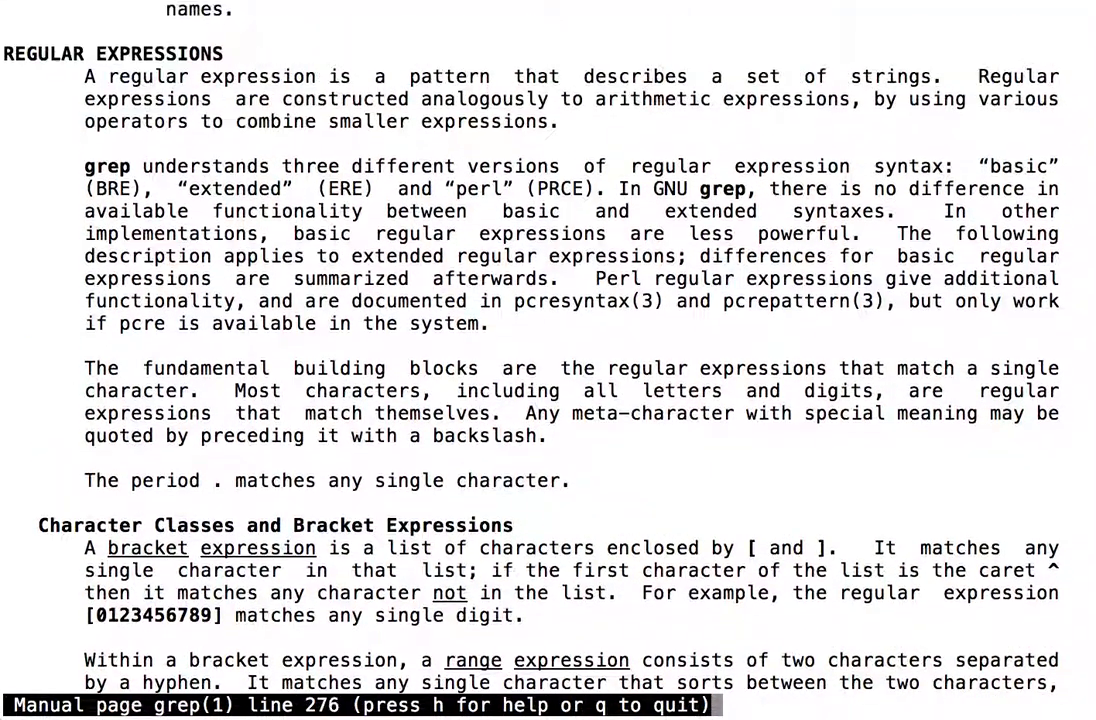
scroll(down, 3)
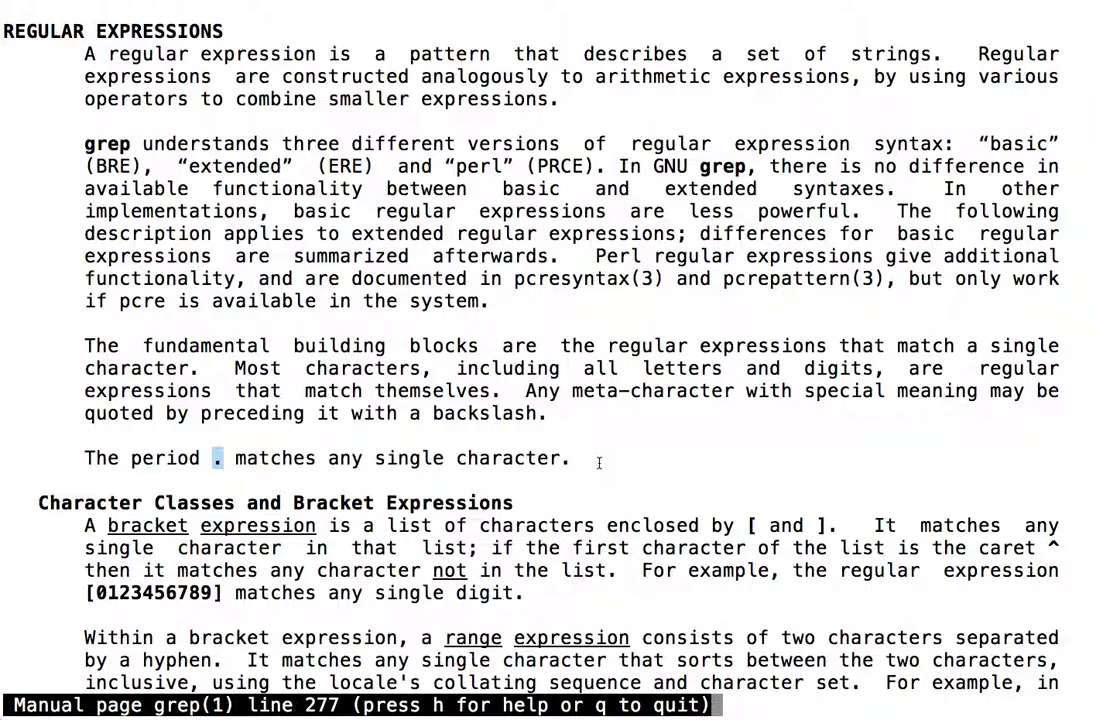
scroll(down, 3)
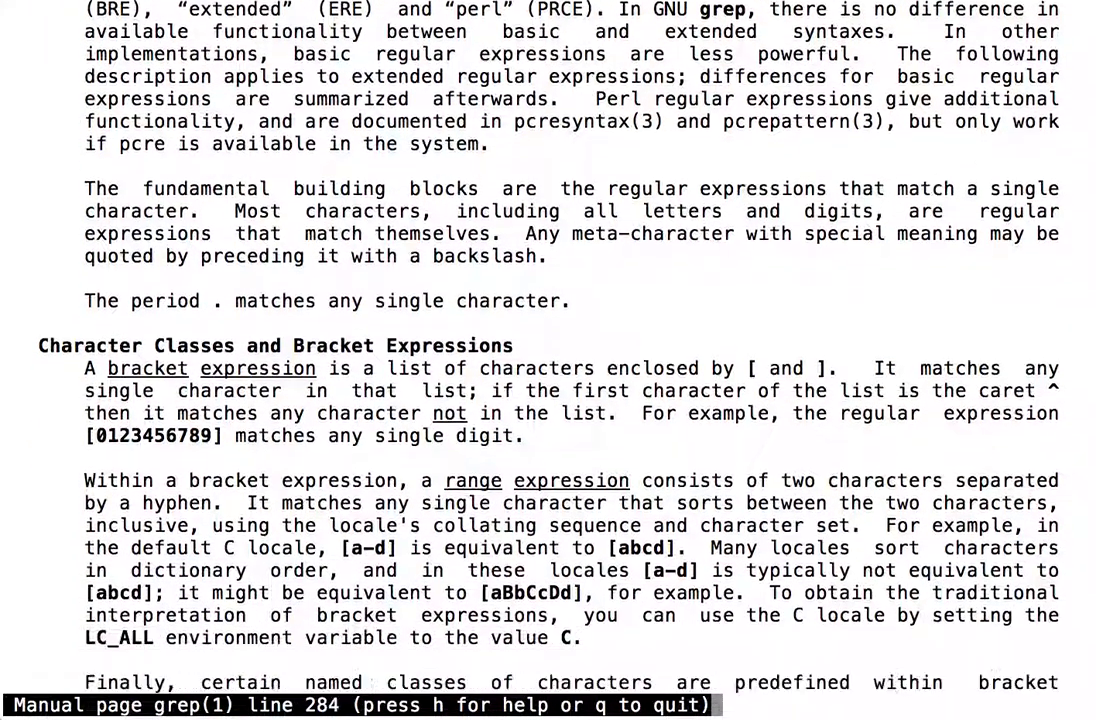
- Scroll further to the Anchoring section explaining the caret and dollar sign
scroll(down, 3)
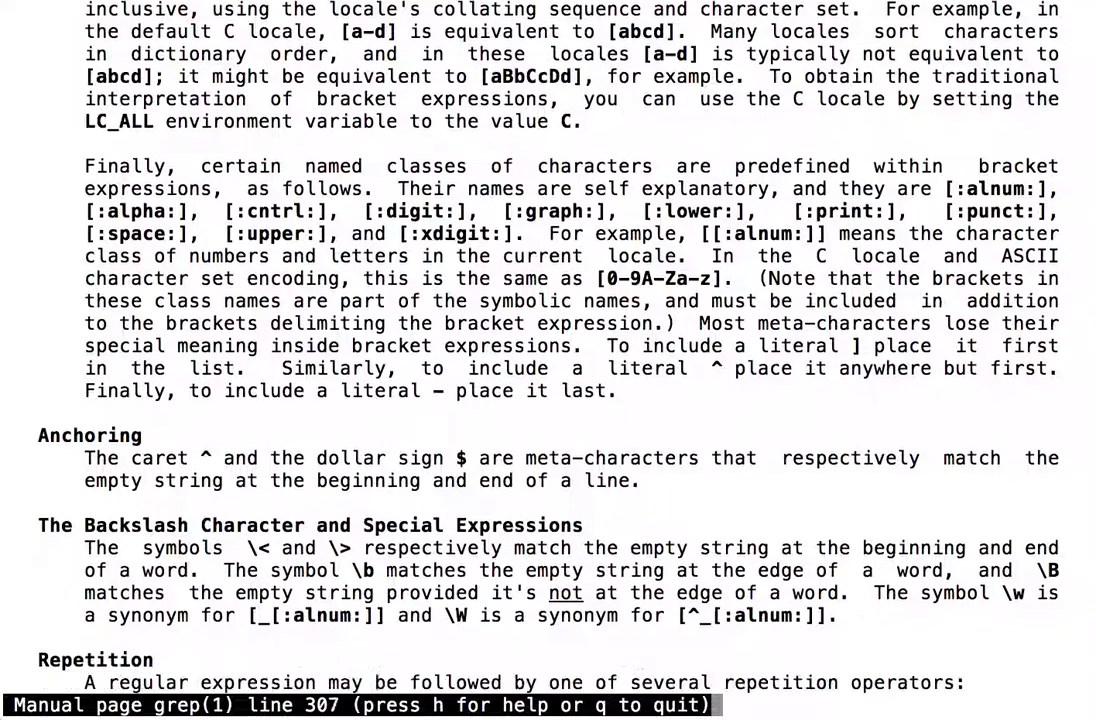
scroll(down, 3)
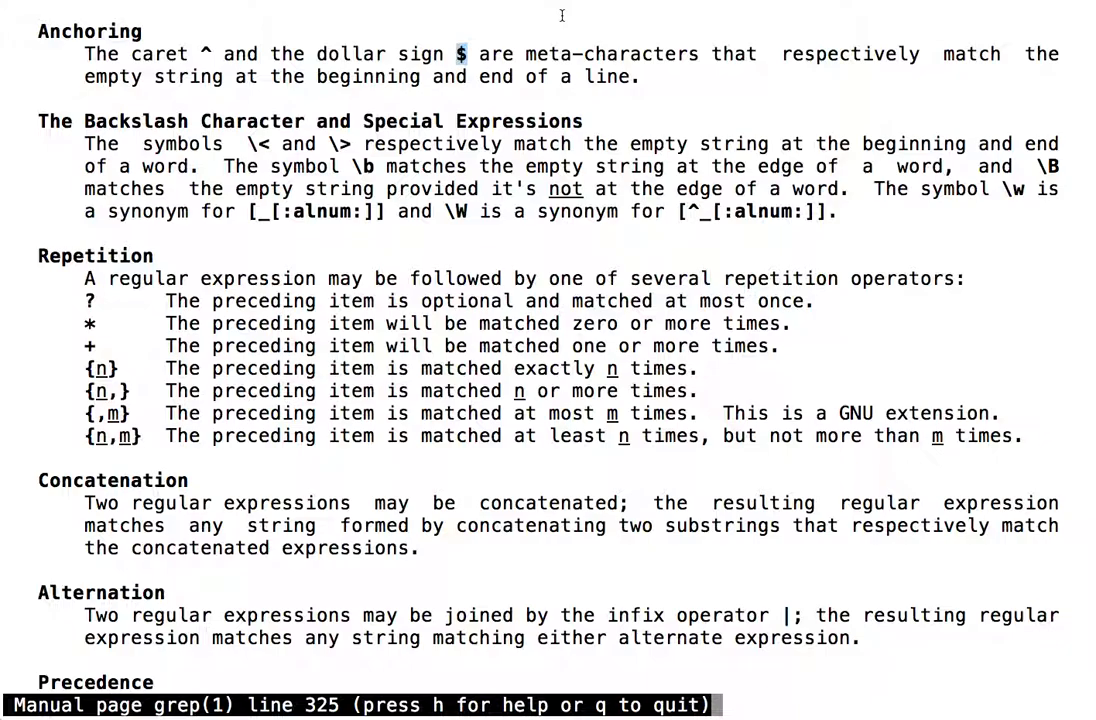
mouse_move(522, 22)
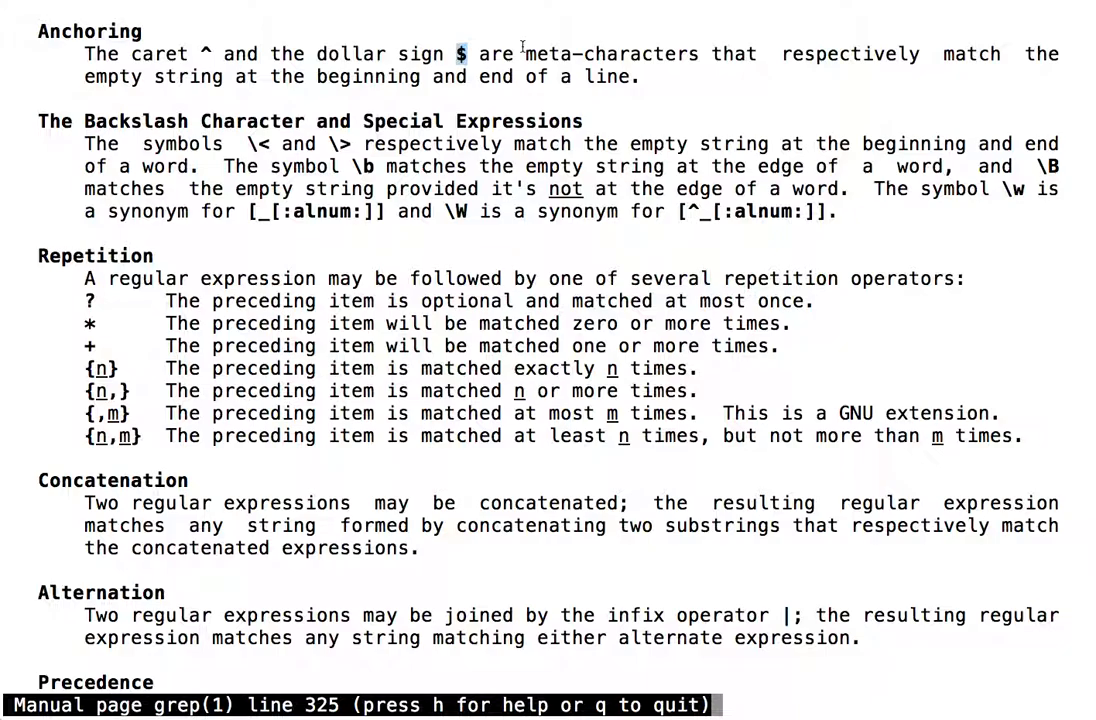
- Quit the grep manual and begin a less command pointing into /usr/
key(q)
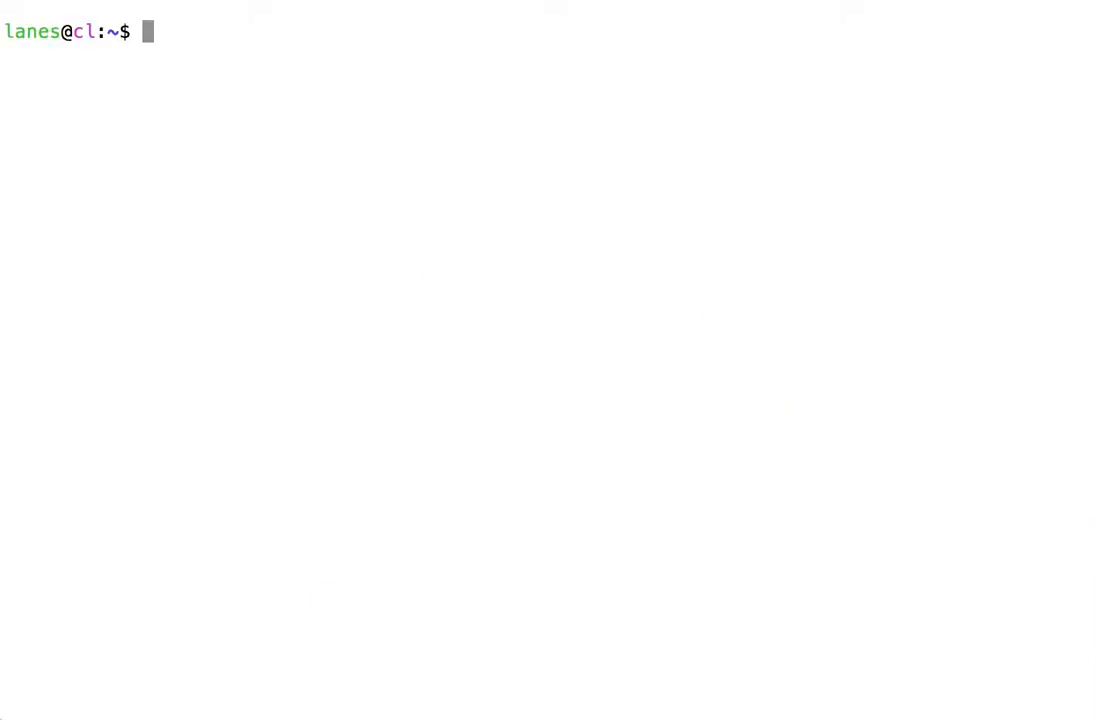
text(less /usr/)
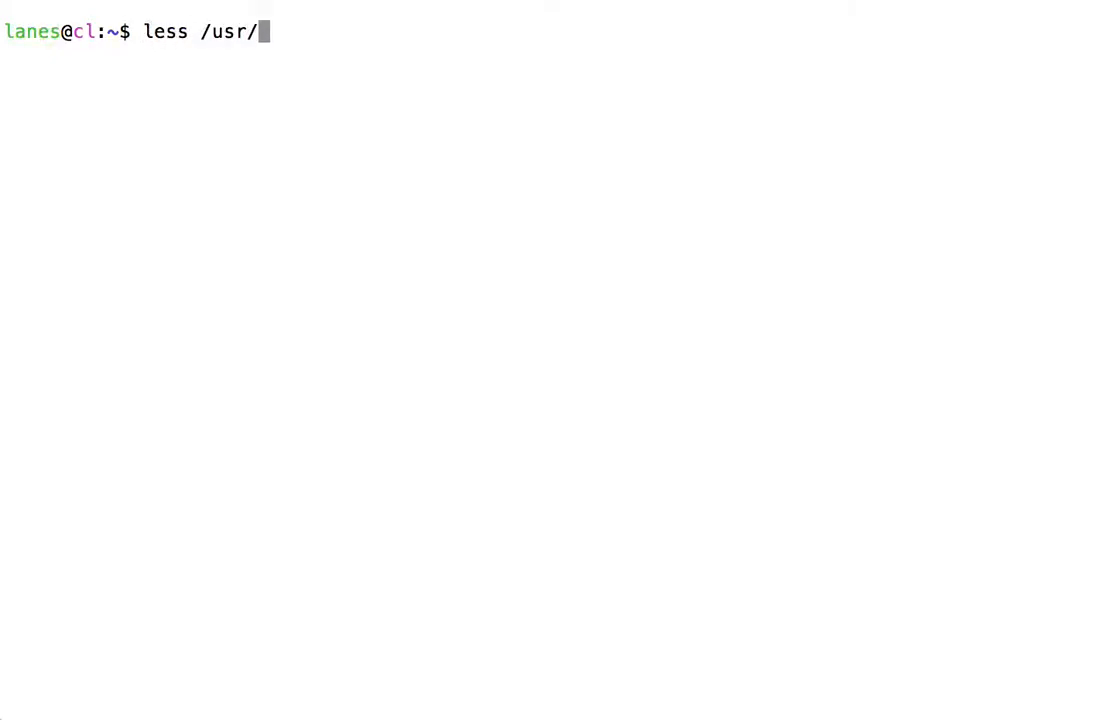
- Page through /usr/share/dict/words with less, then quit back to the prompt
text(share/di)
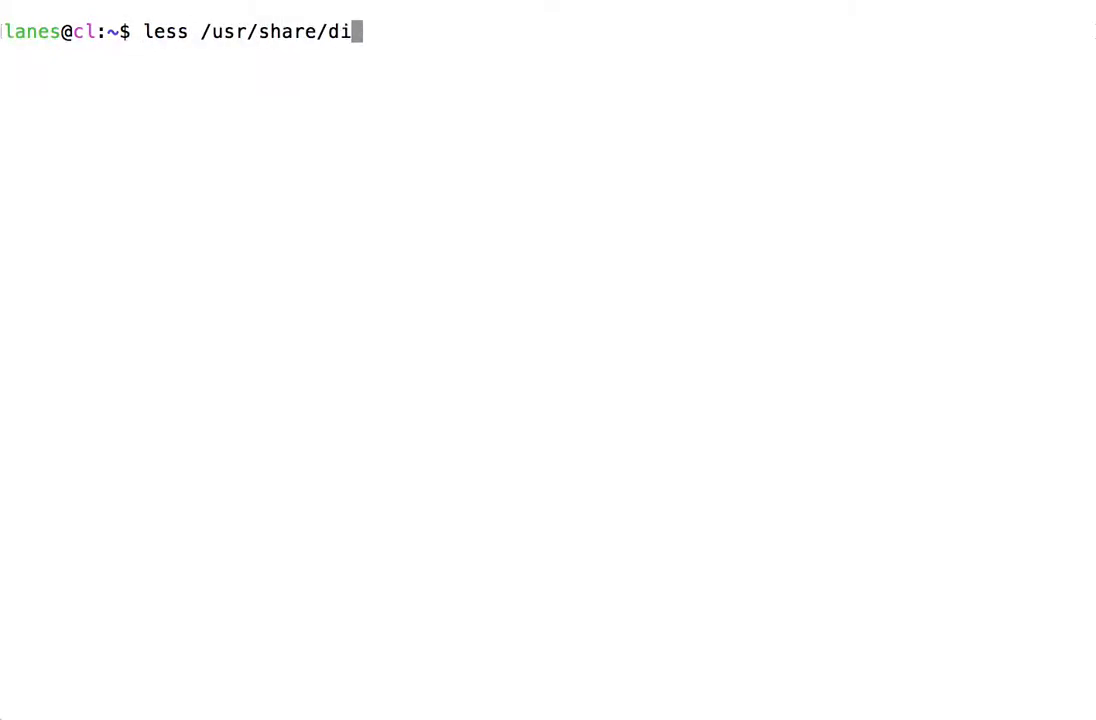
text(ct/wor)
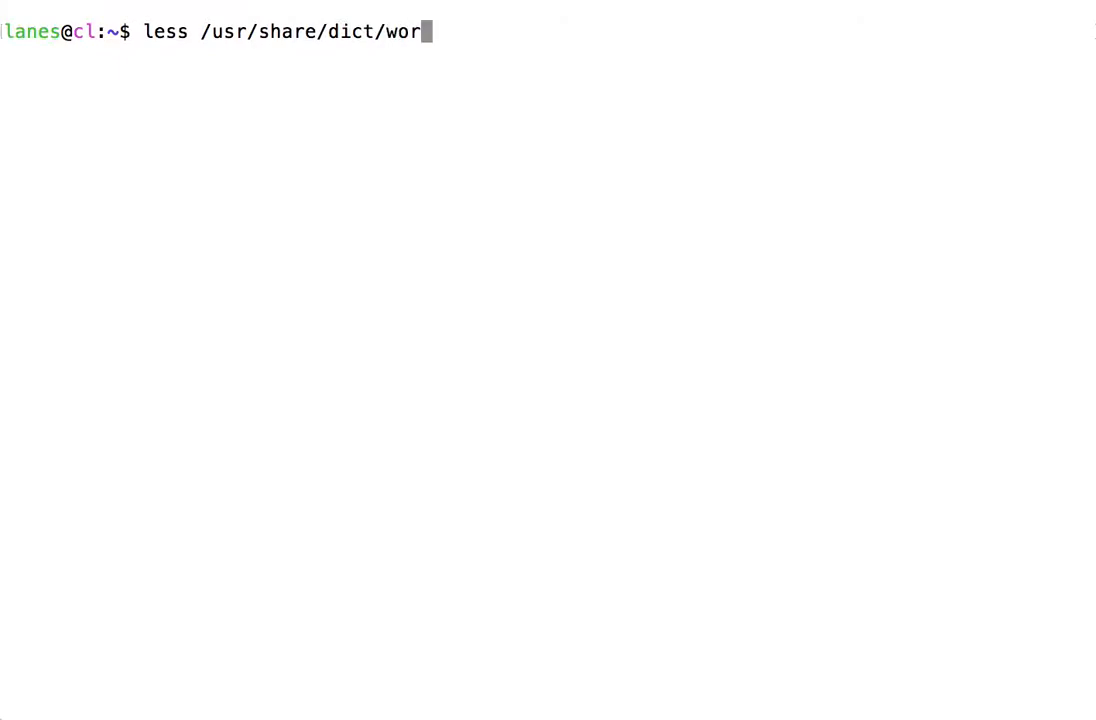
key(Return)
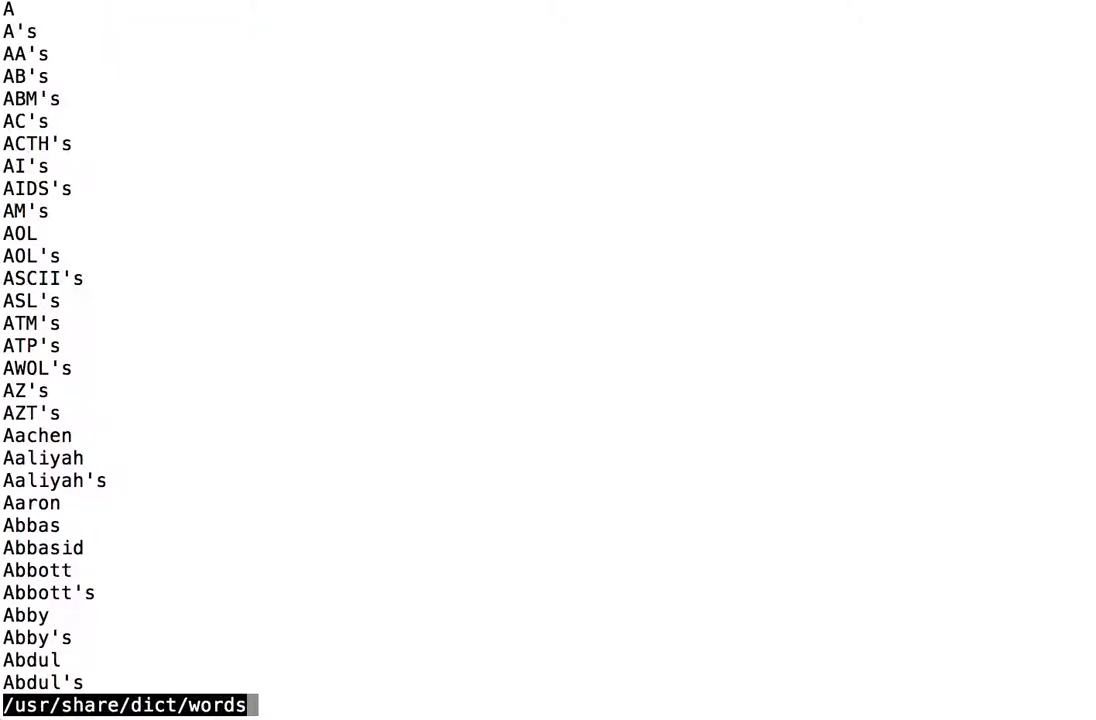
scroll(down, 3)
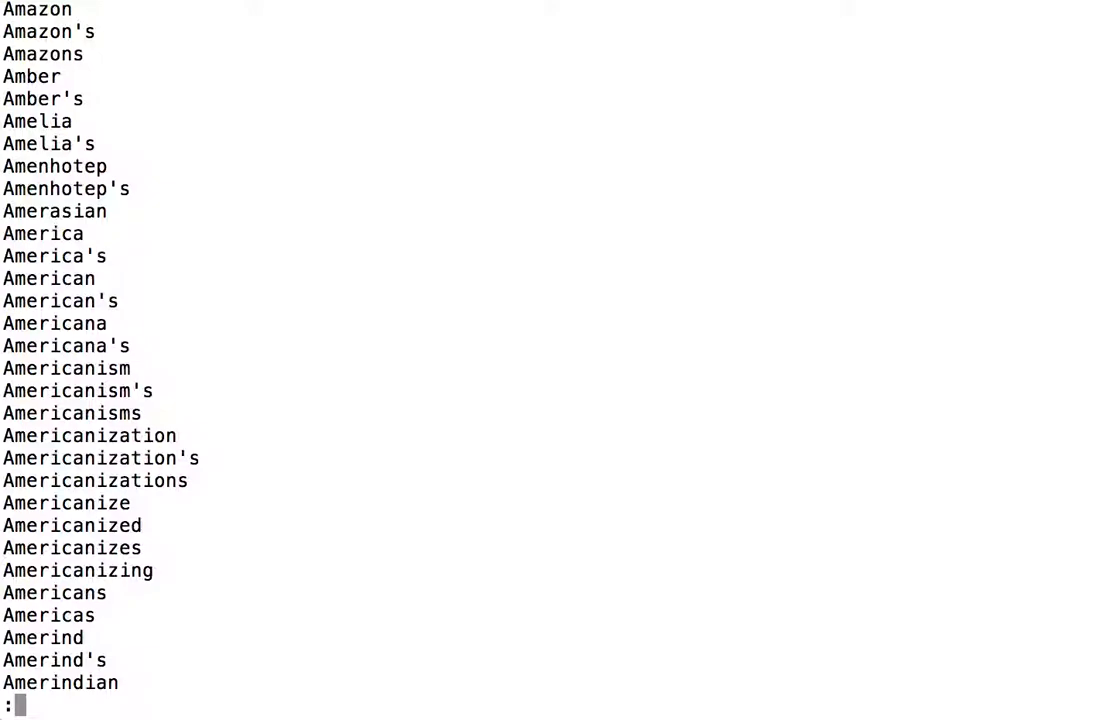
key(q)
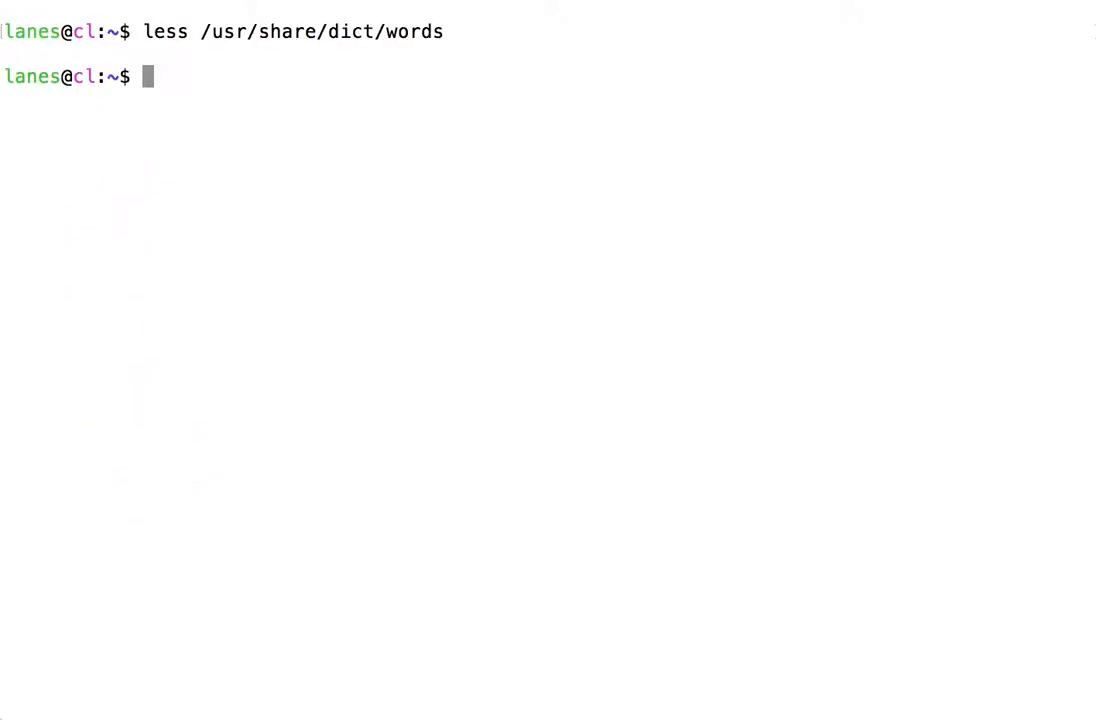
- Run grep '^un' /usr/share/dict/words to list words starting with un, then recall the command for editing
text(gre)
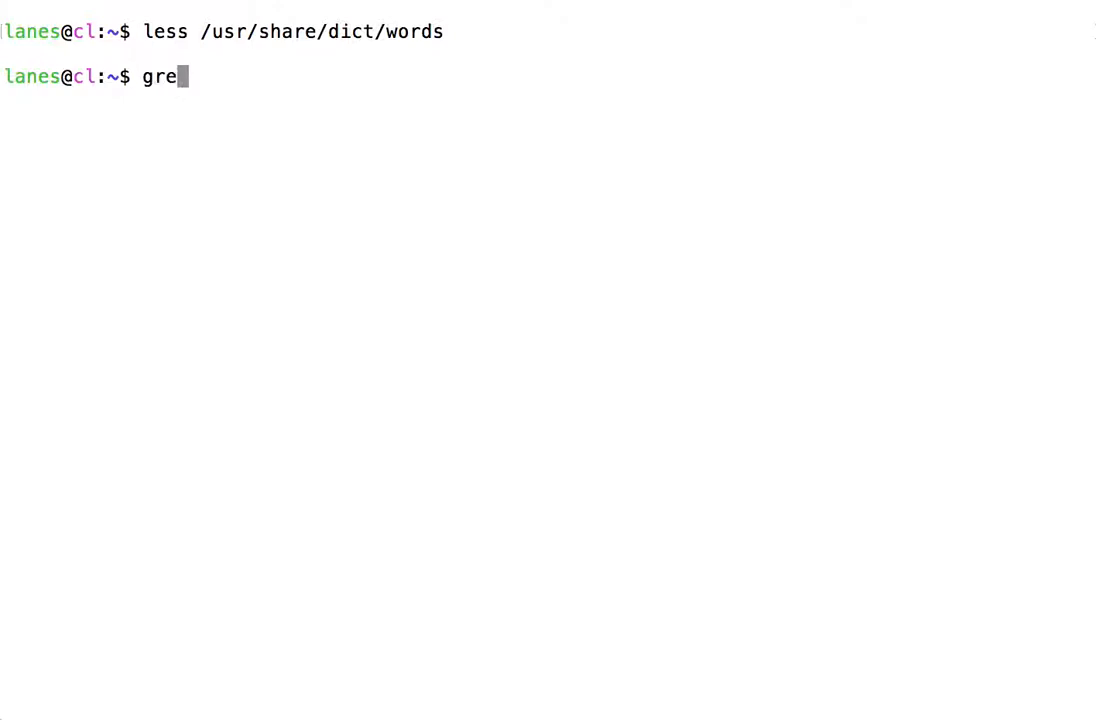
text(p '^&)
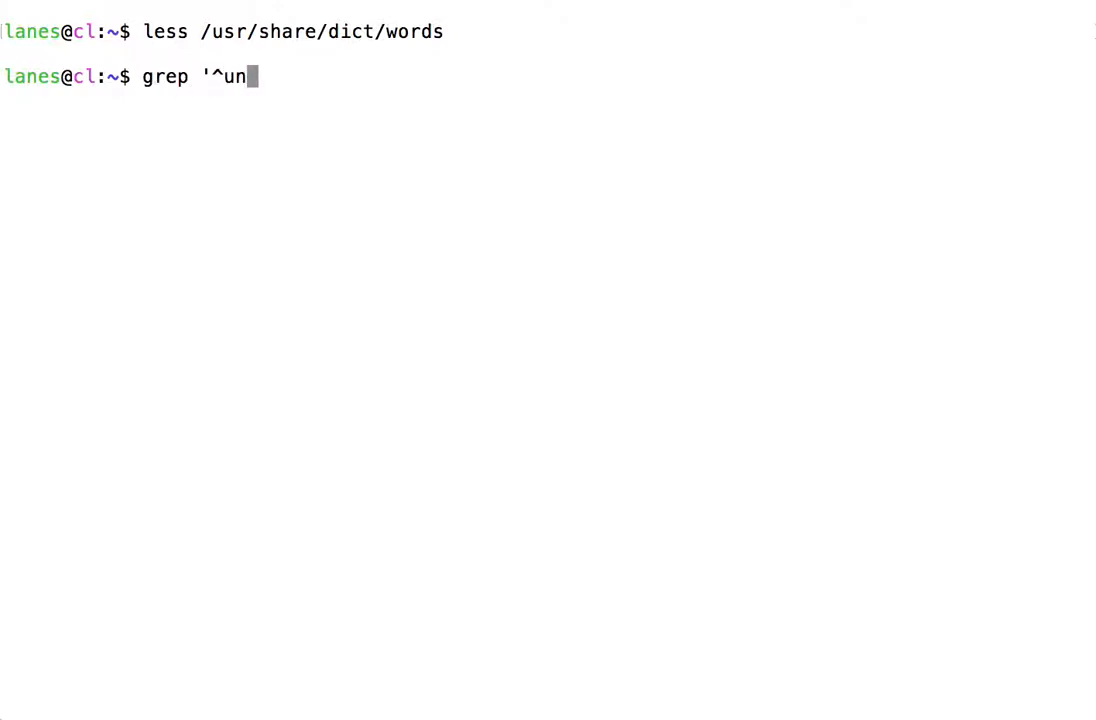
text(' /us)
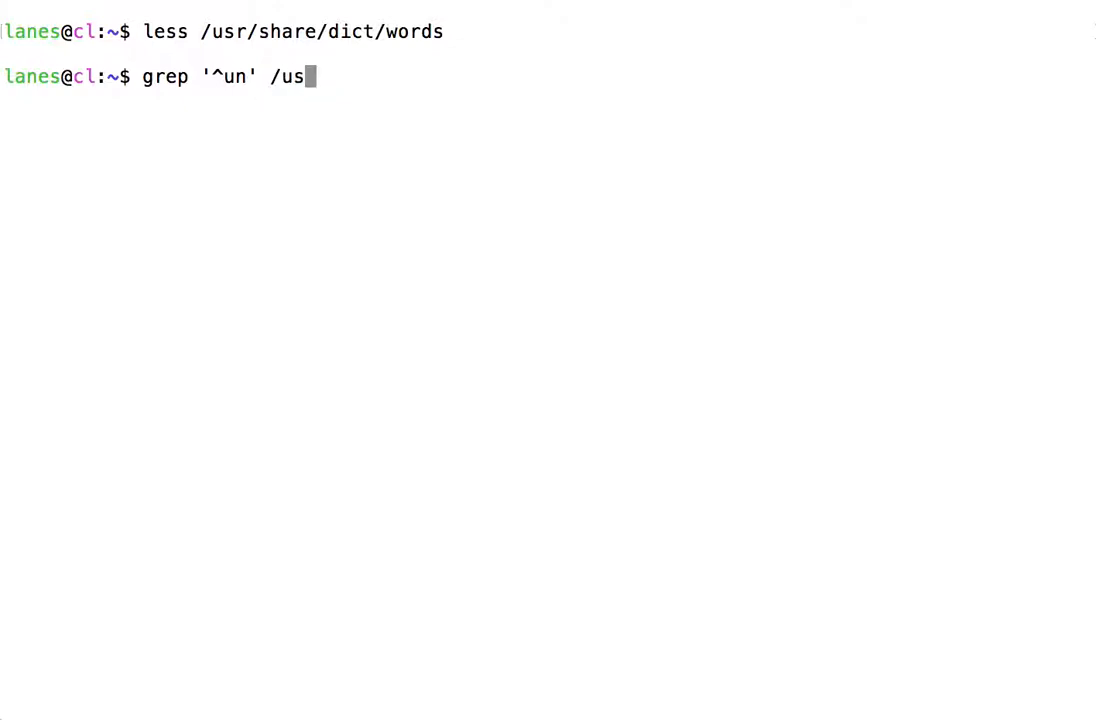
text(r/share/dic)
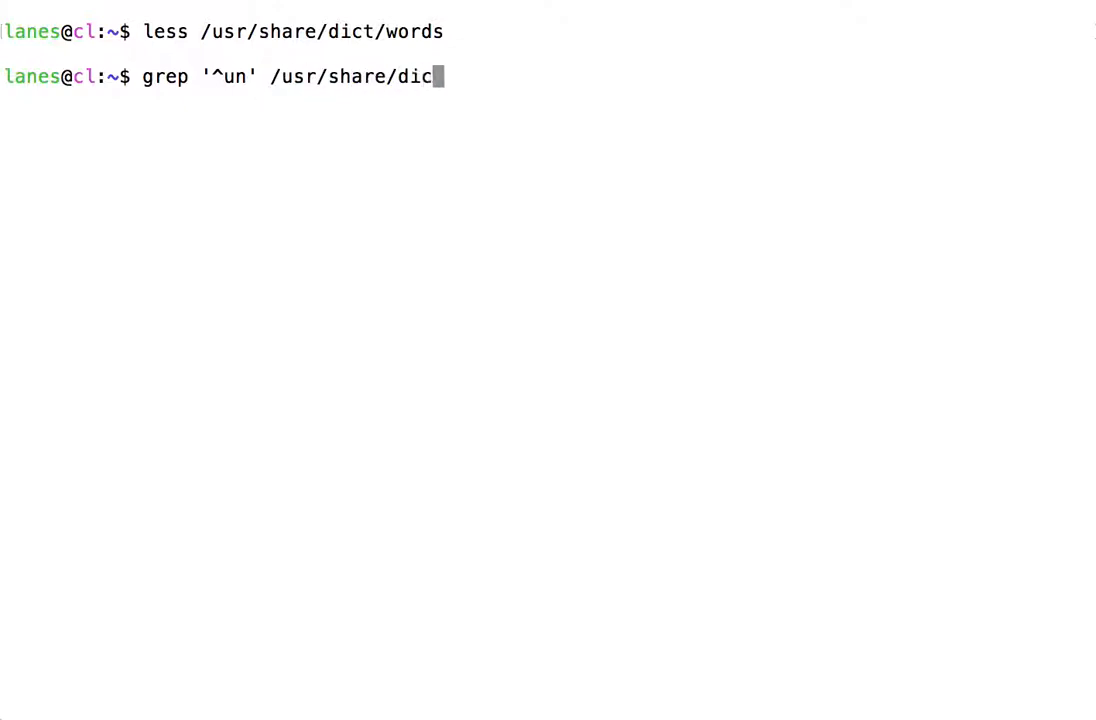
key(Return)
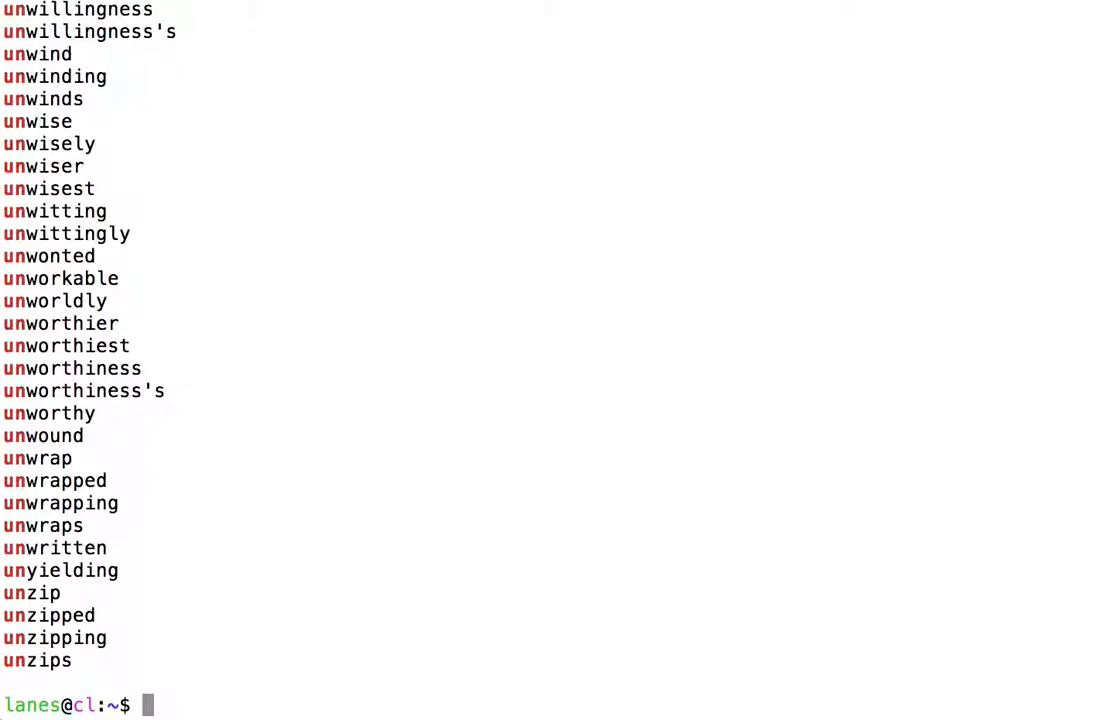
text(grep '^un' /usr/share/dict/words)
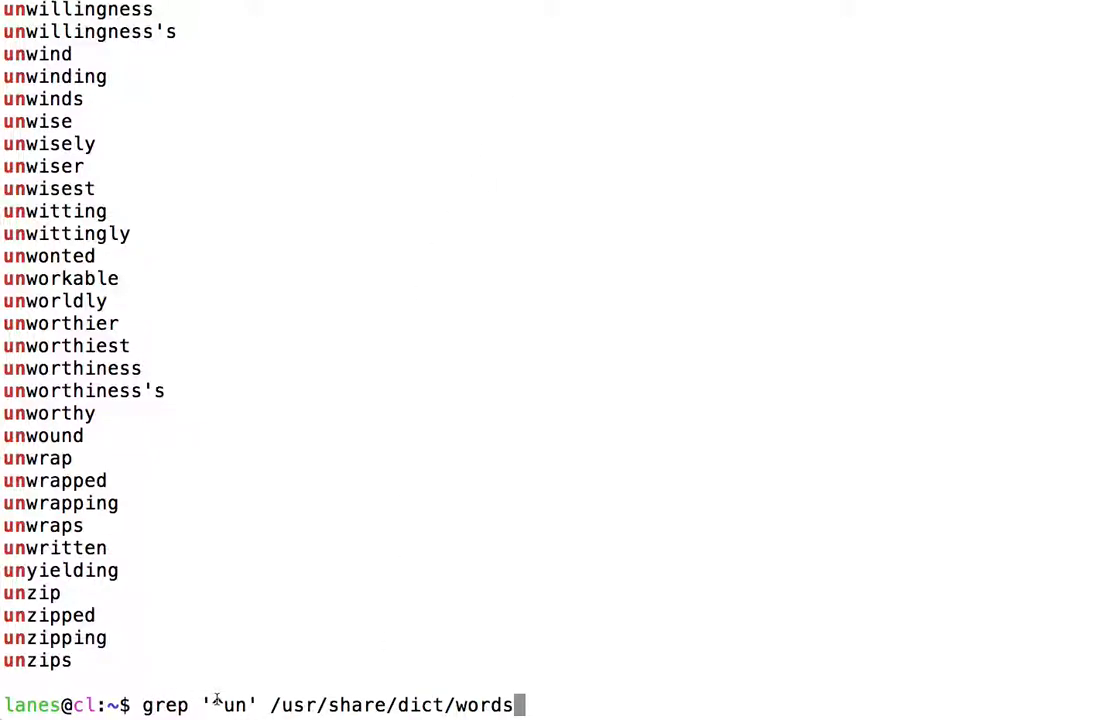
text(^)
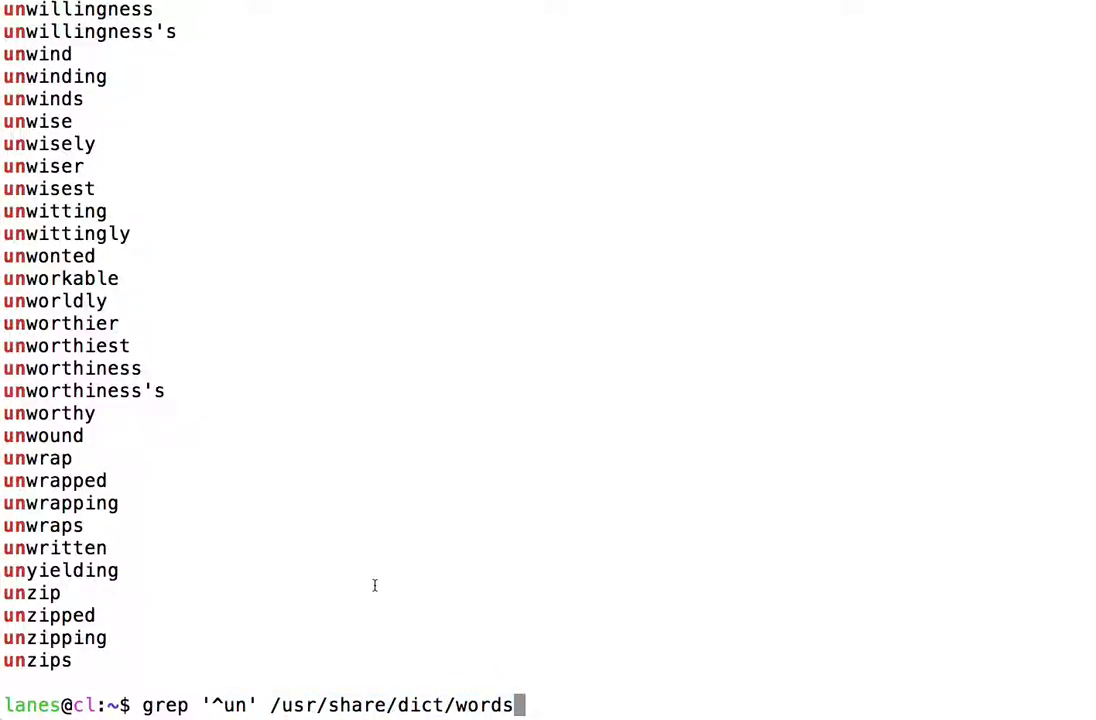
mouse_move(276, 598)
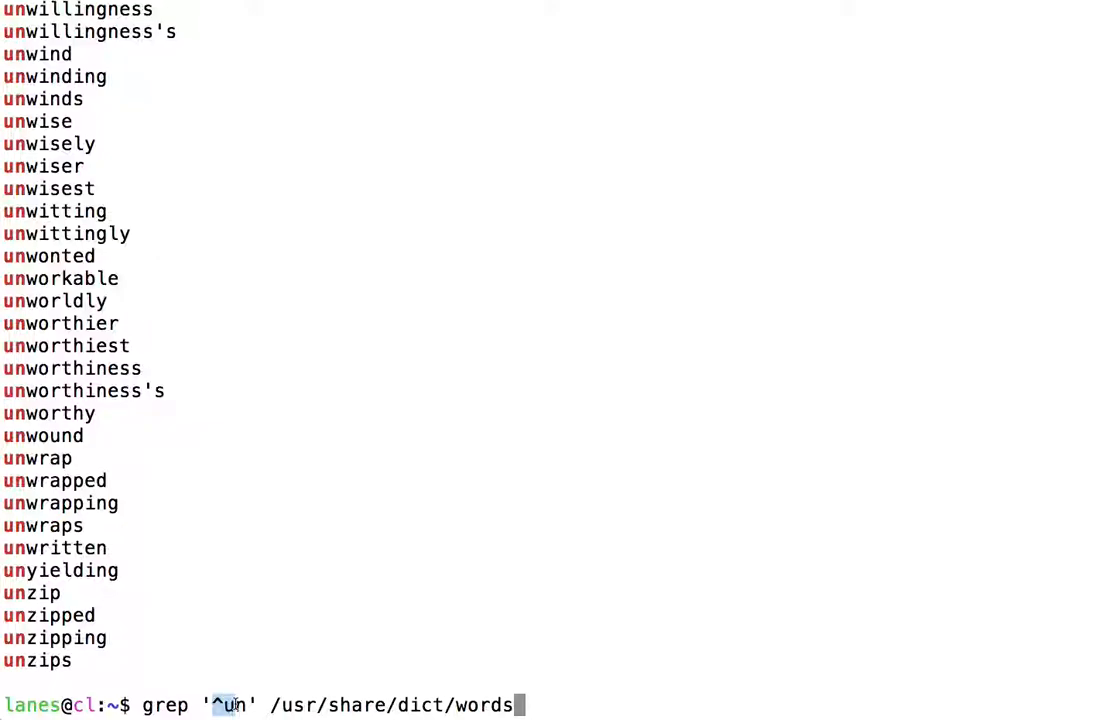
mouse_move(264, 648)
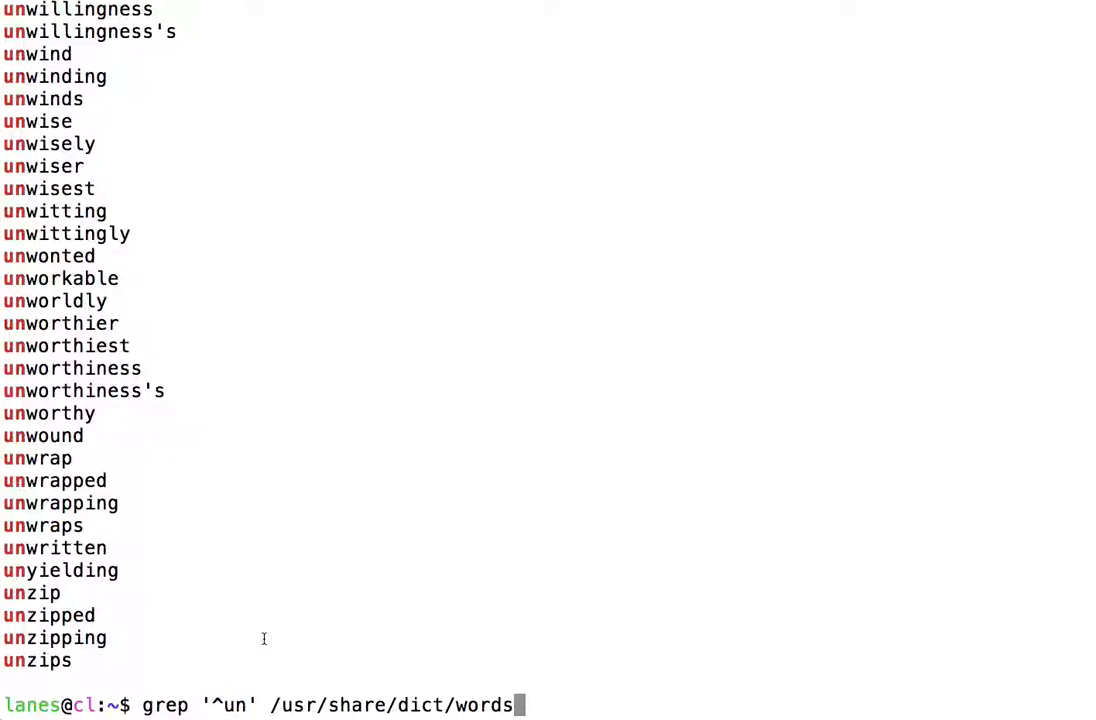
mouse_move(344, 620)
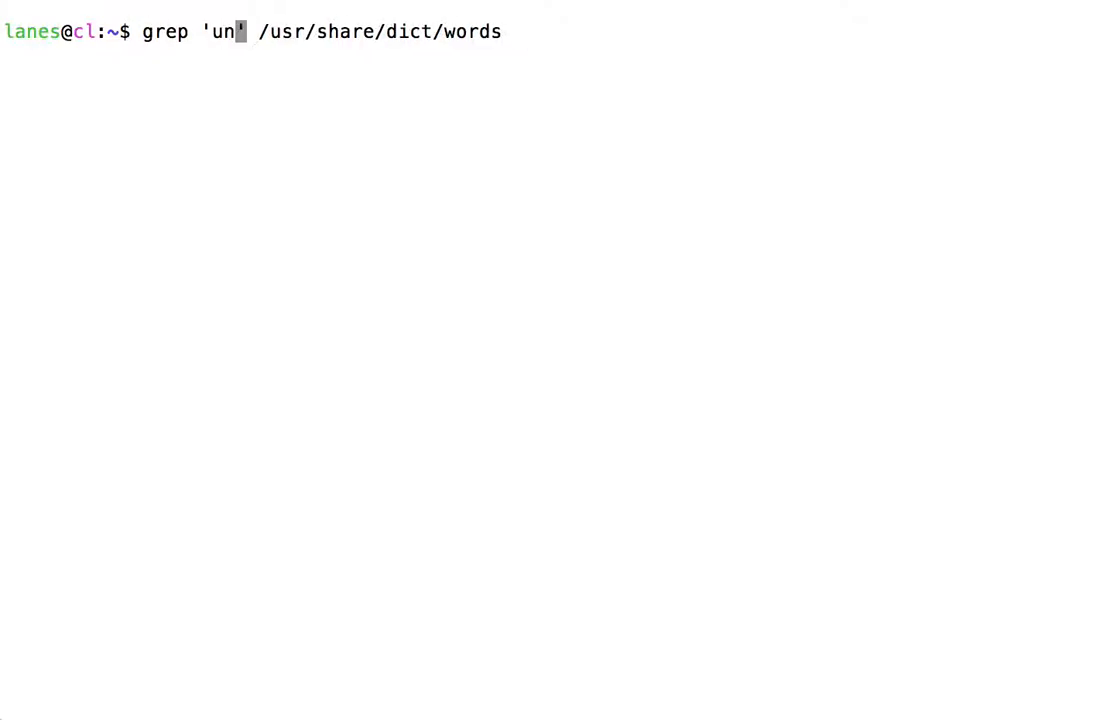
- Run grep 'un$' /usr/share/dict/words to list words ending in un, then recall it with the pattern highlighted
text($)
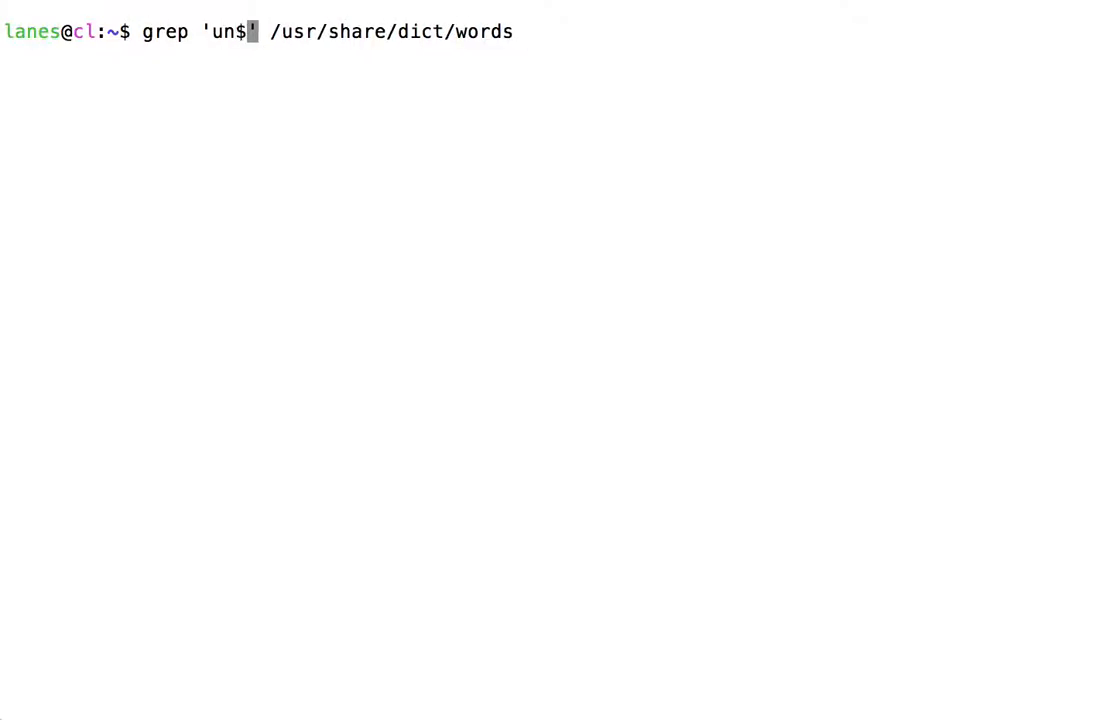
key(Return)
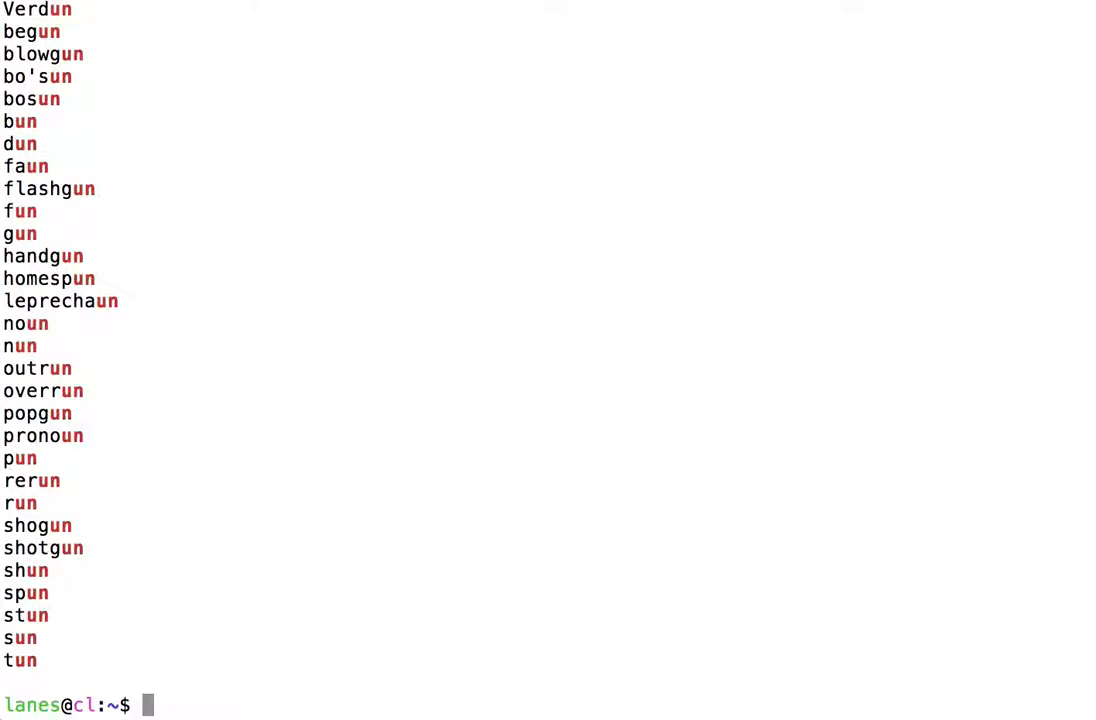
text(grep 'un$' /usr/share/dict/words)
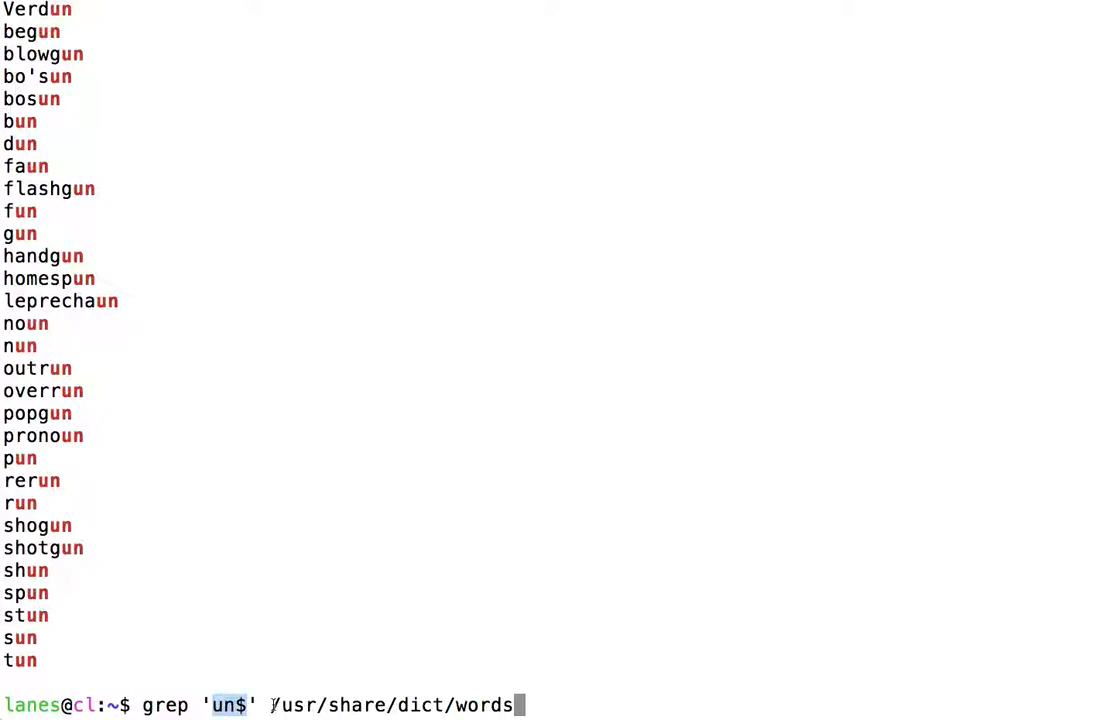
double_click(390, 704)
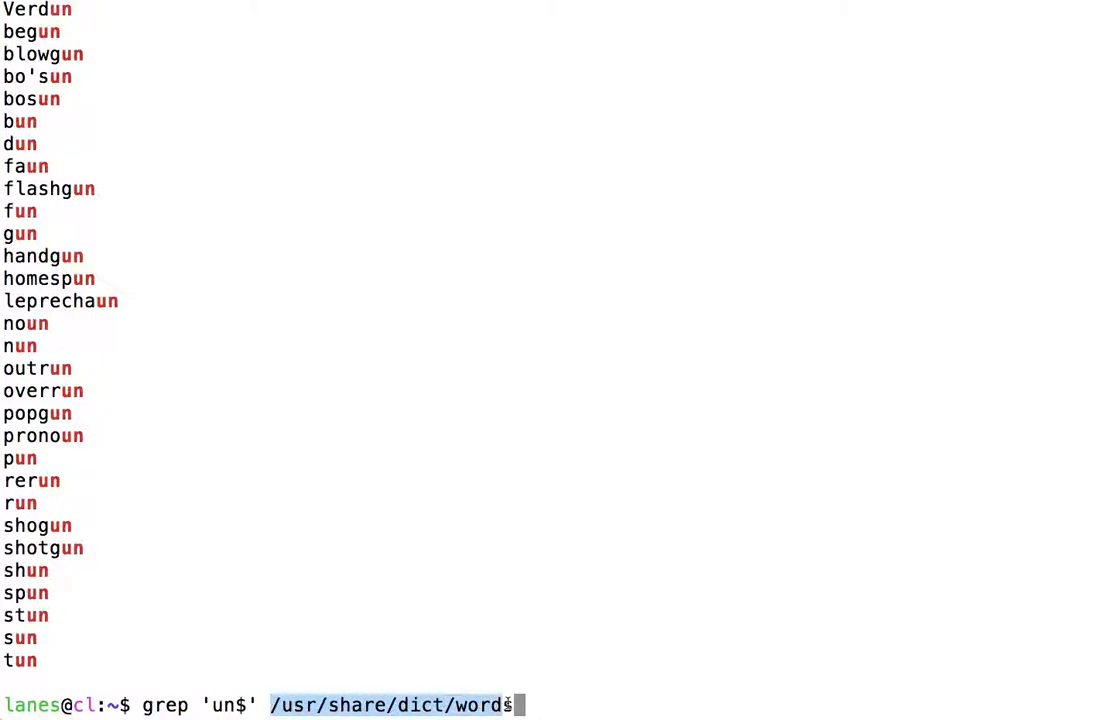
mouse_move(294, 508)
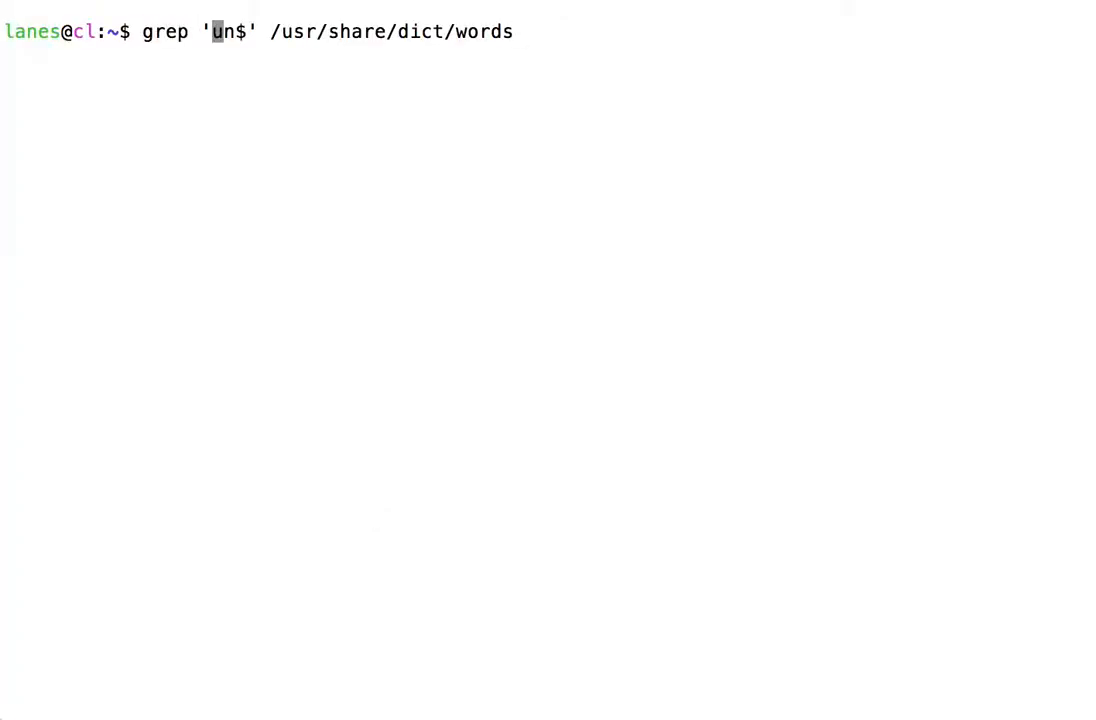
- Run grep '^an$' /usr/share/dict/words, matching only the single word an
key(Right)
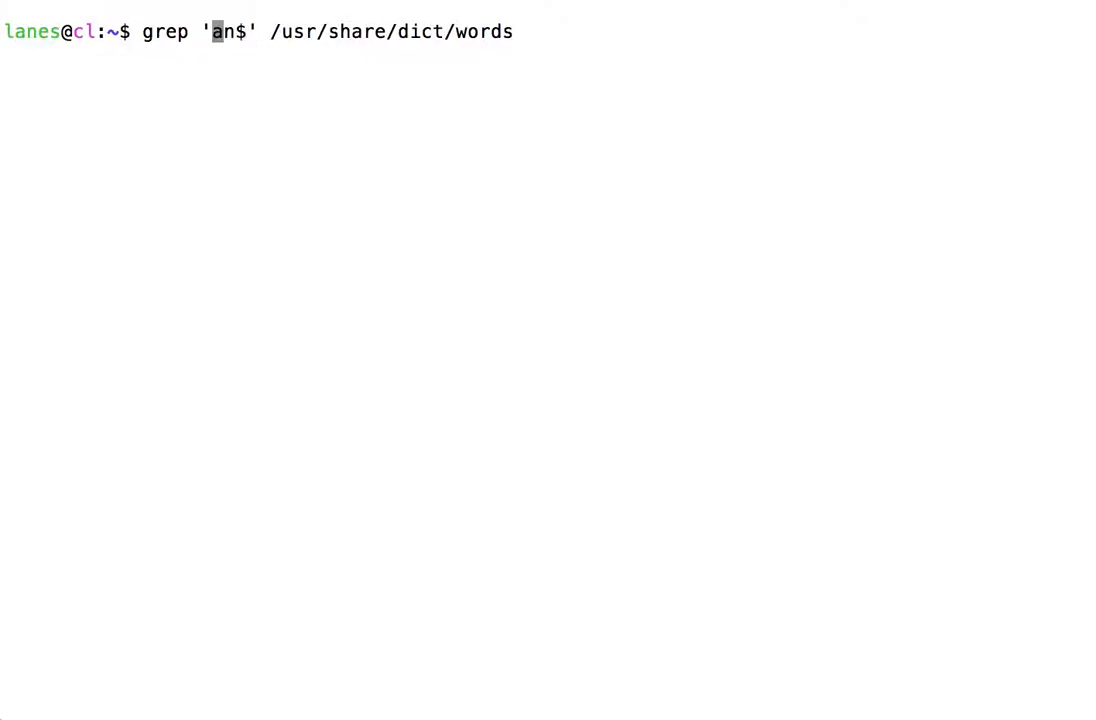
text(^)
key(Return)
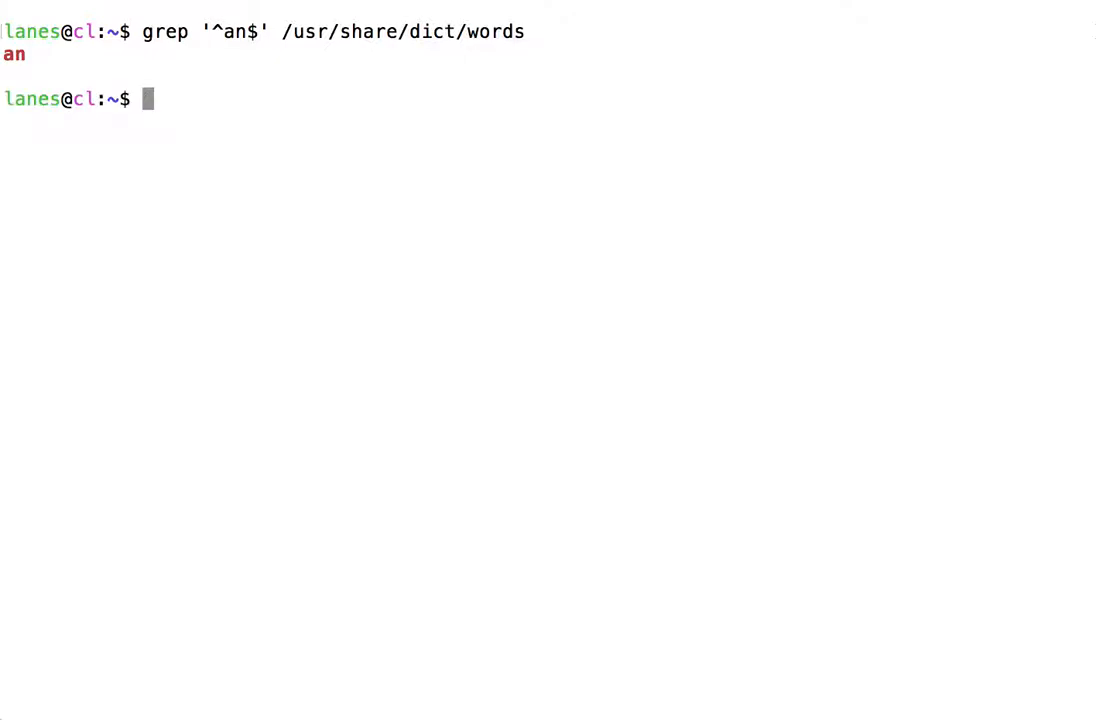
mouse_move(380, 492)
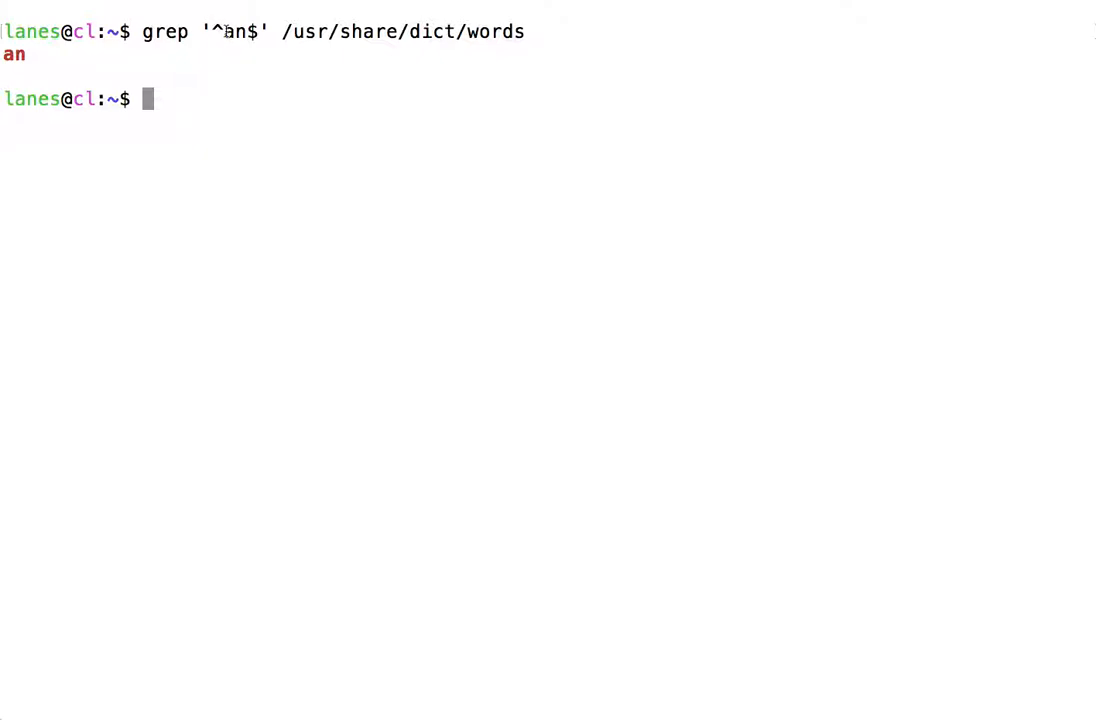
double_click(232, 32)
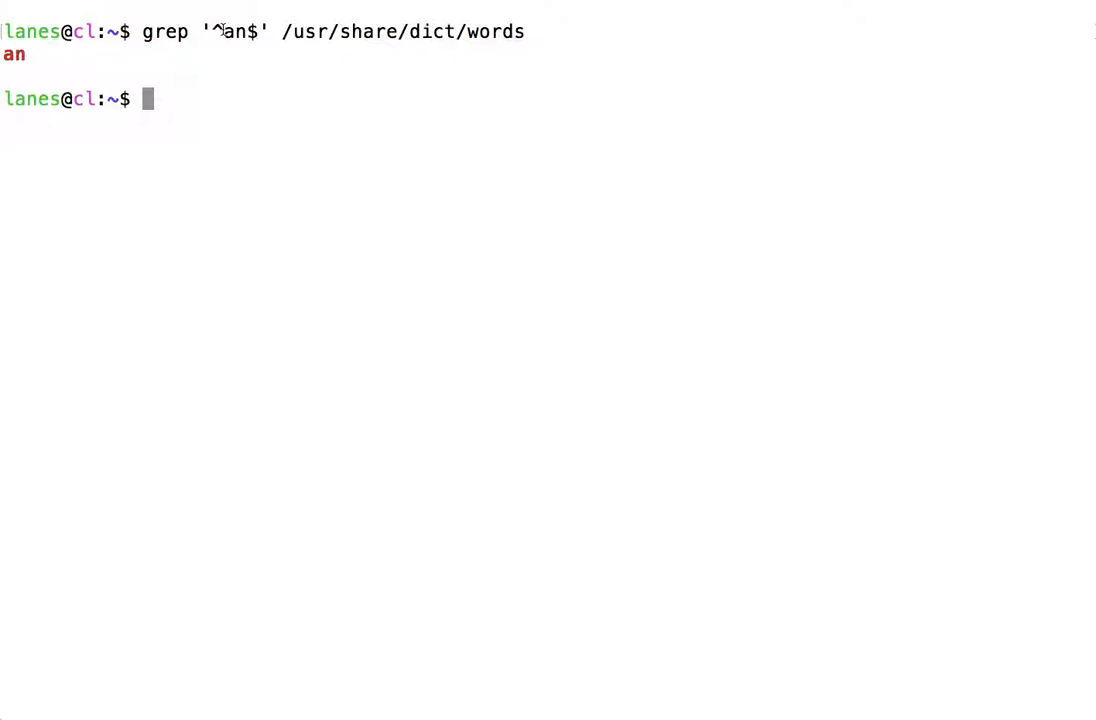
mouse_move(232, 52)
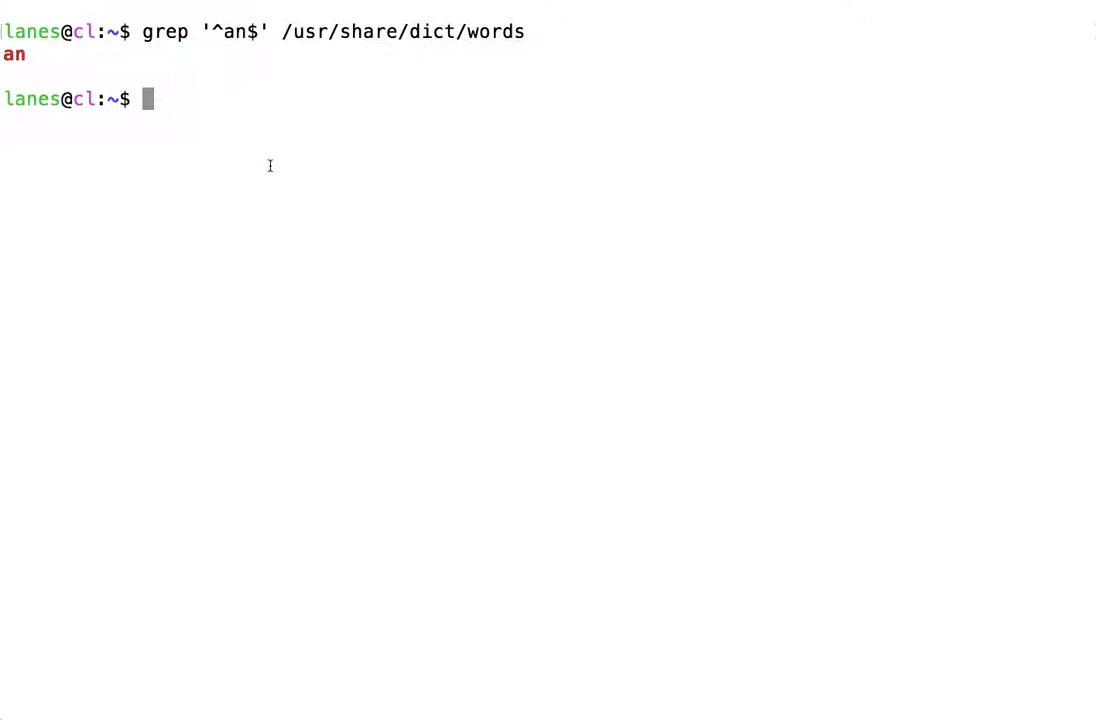
mouse_move(256, 188)
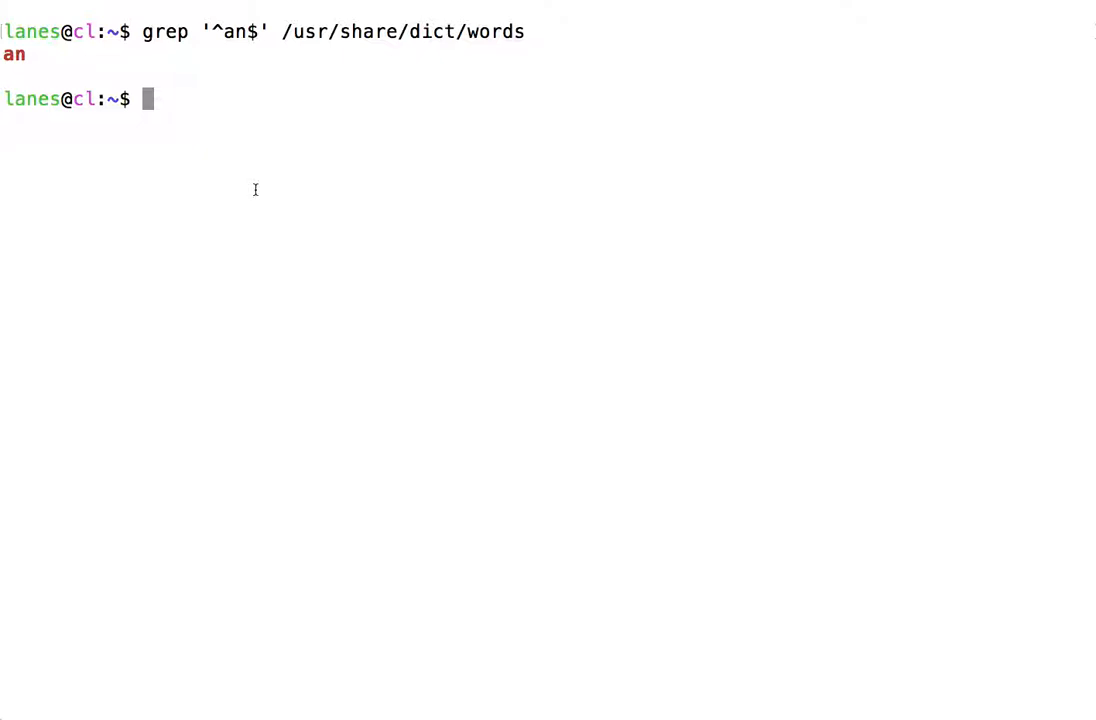
- Recall the last search and edit its pattern to '^.a.r..$' without running it
key(Up)
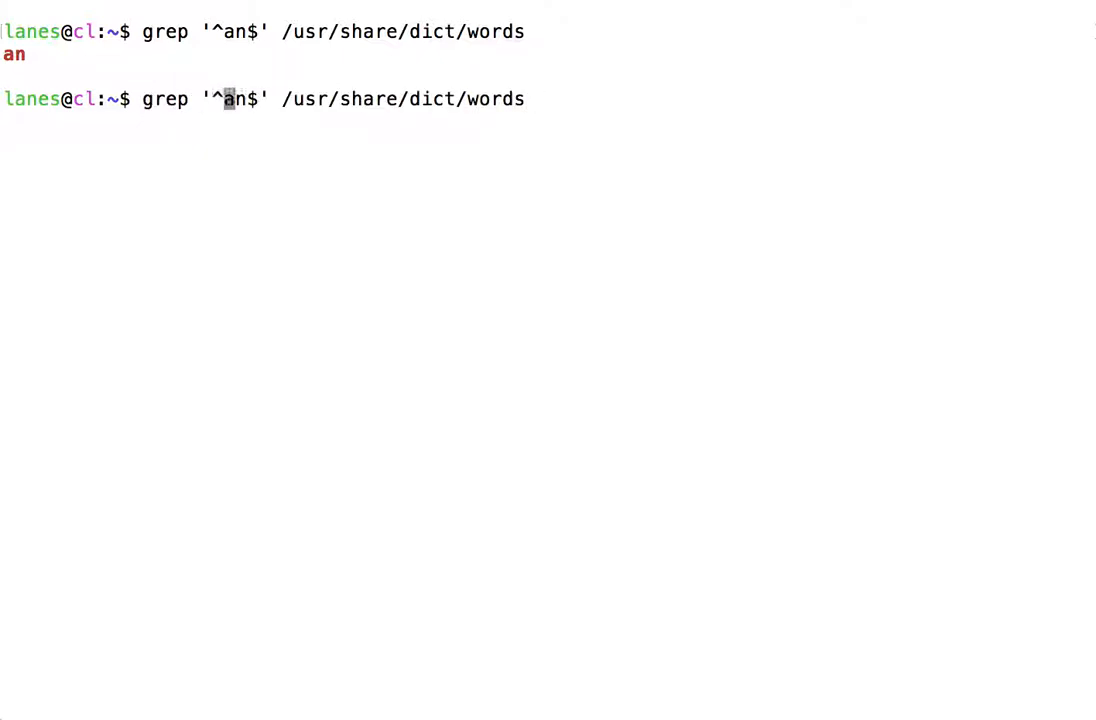
key(BackSpace)
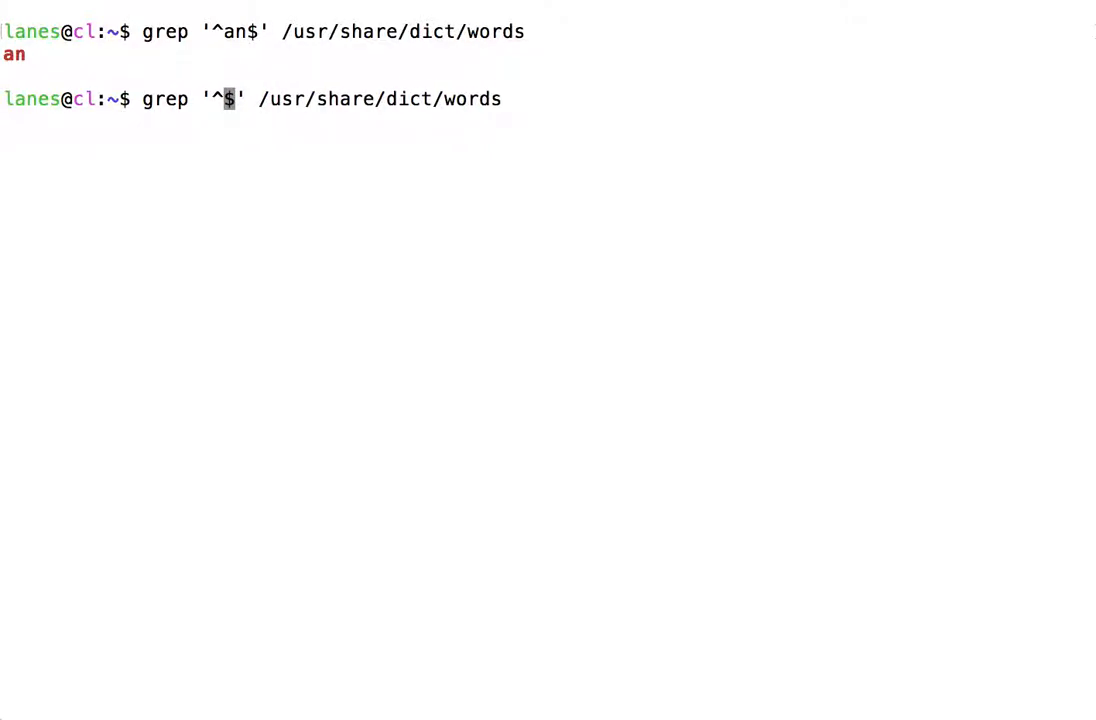
text(.a.r)
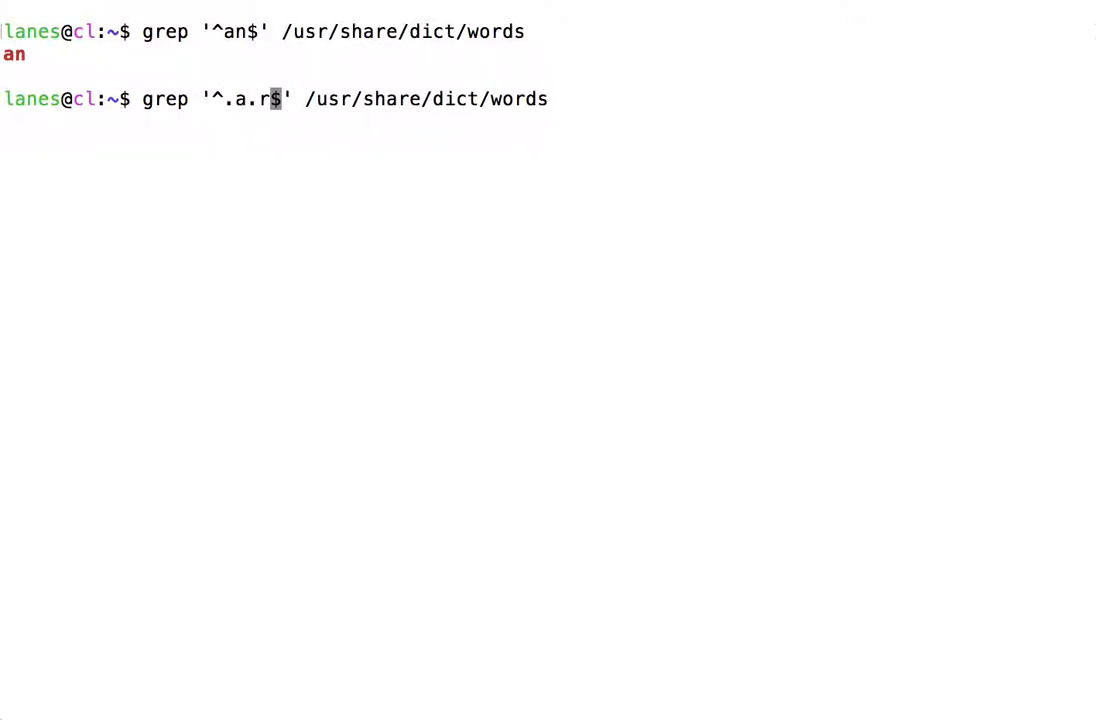
text(..)
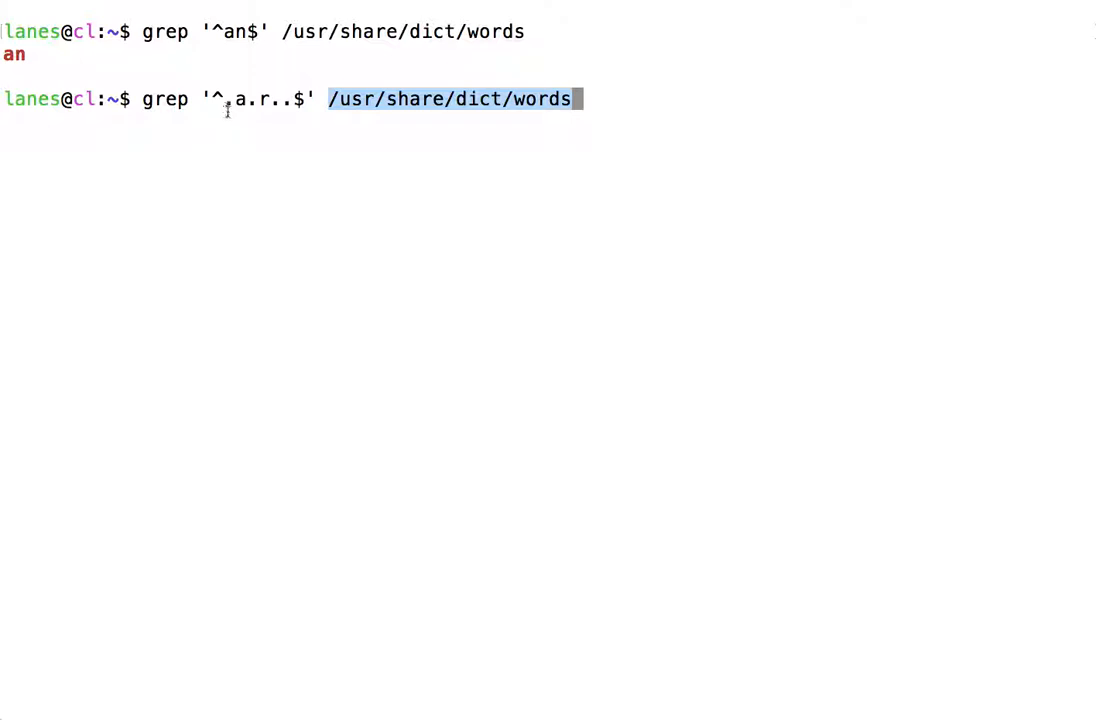
click(228, 98)
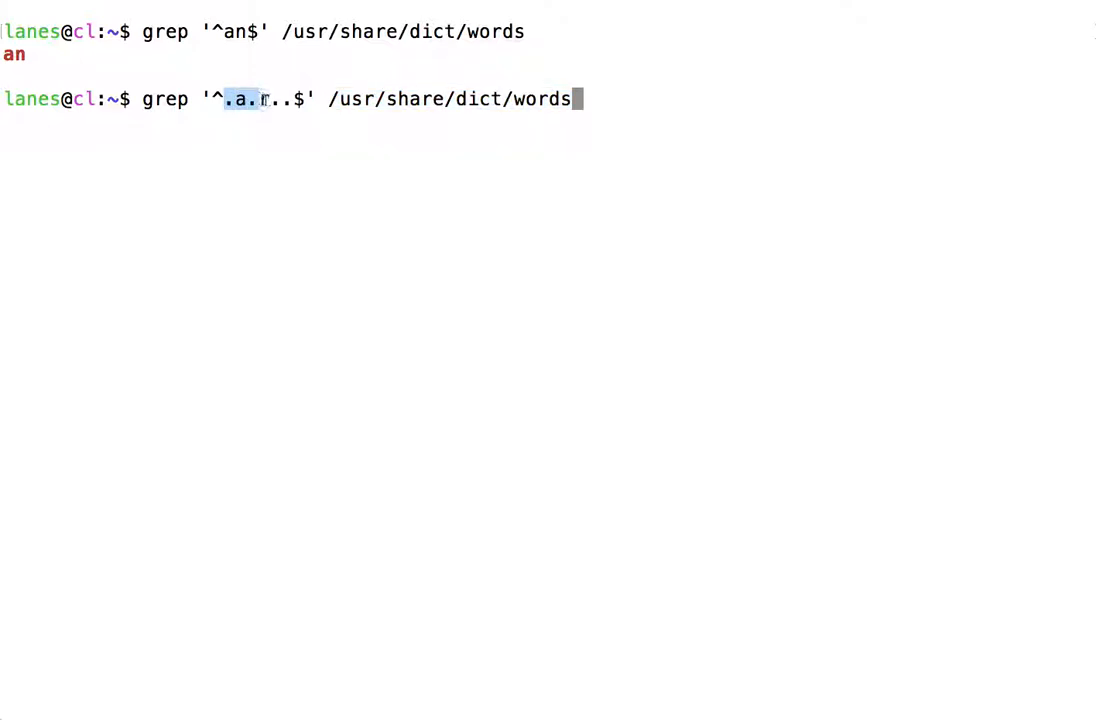
text(r)
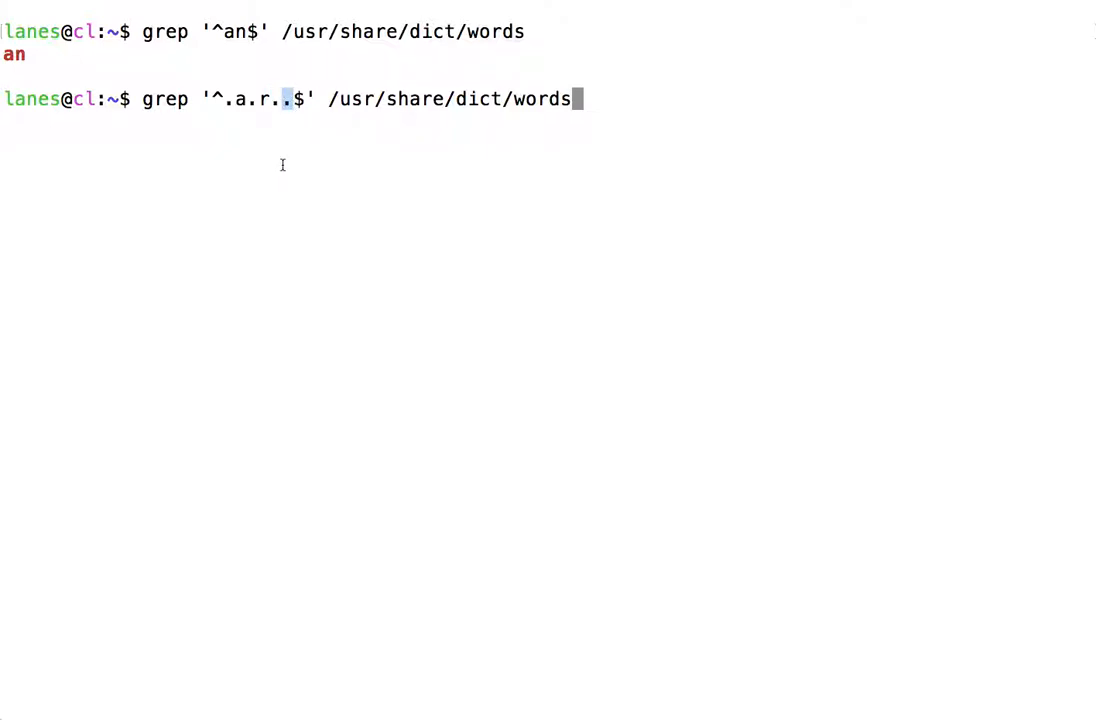
- Run grep '^.a.r..$' /usr/share/dict/words to list six-letter words like harrow and walrus, then recall the command
key(Return)
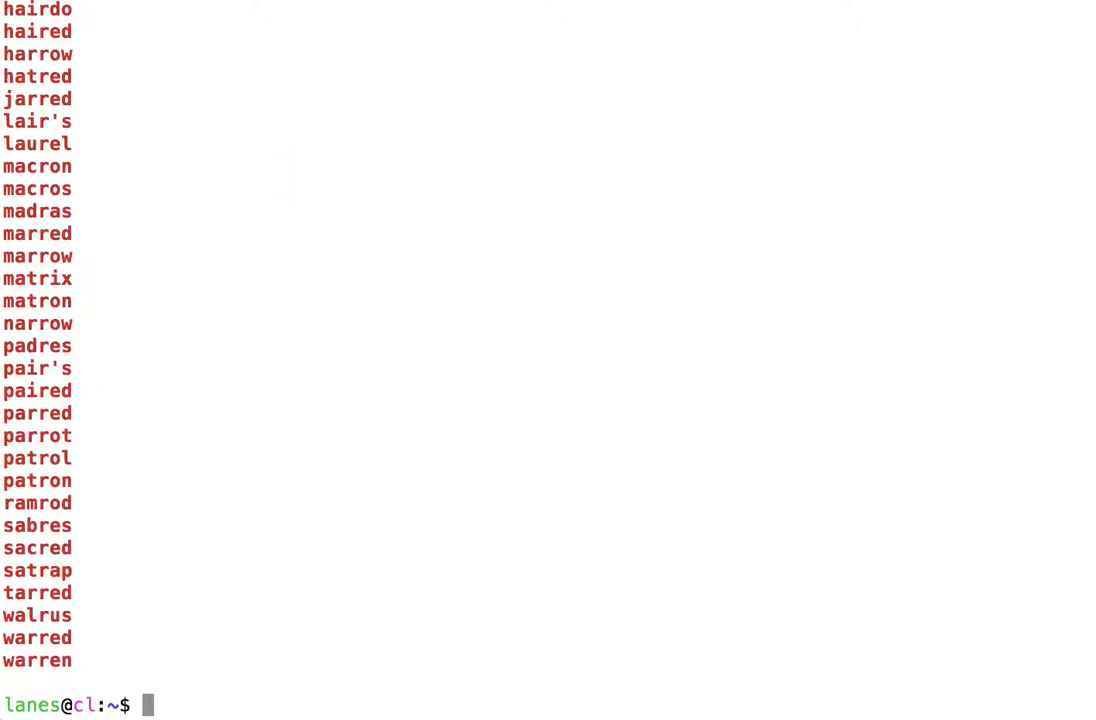
mouse_move(172, 552)
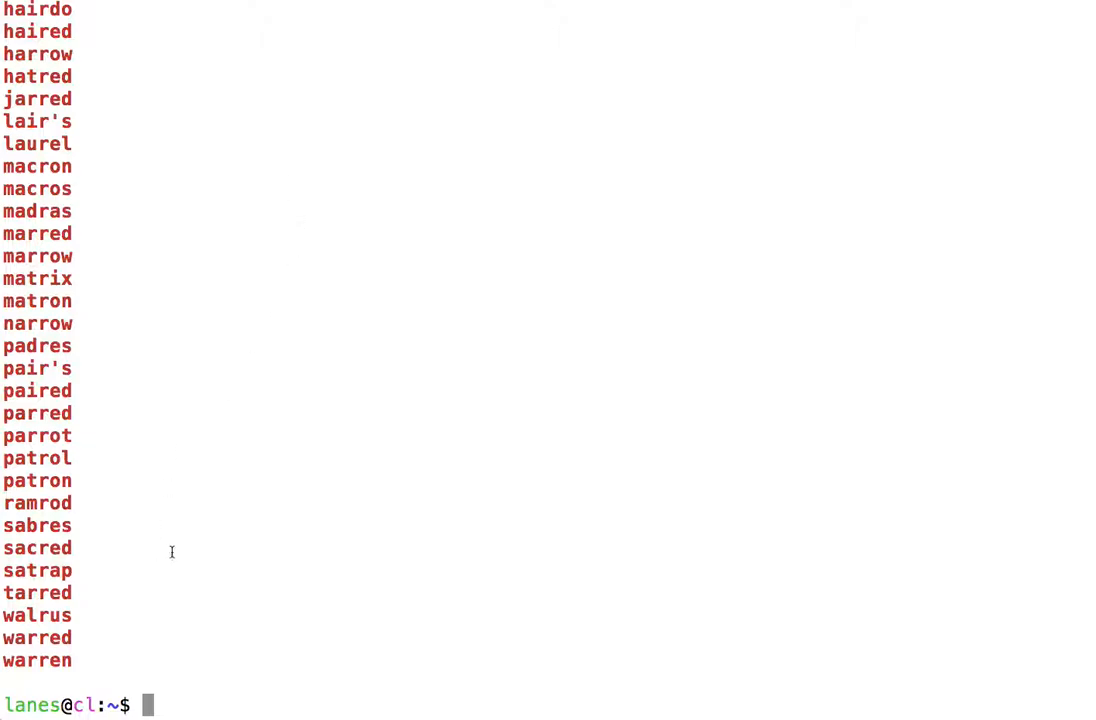
text(grep '^.a.r..$' /usr/share/dict/words)
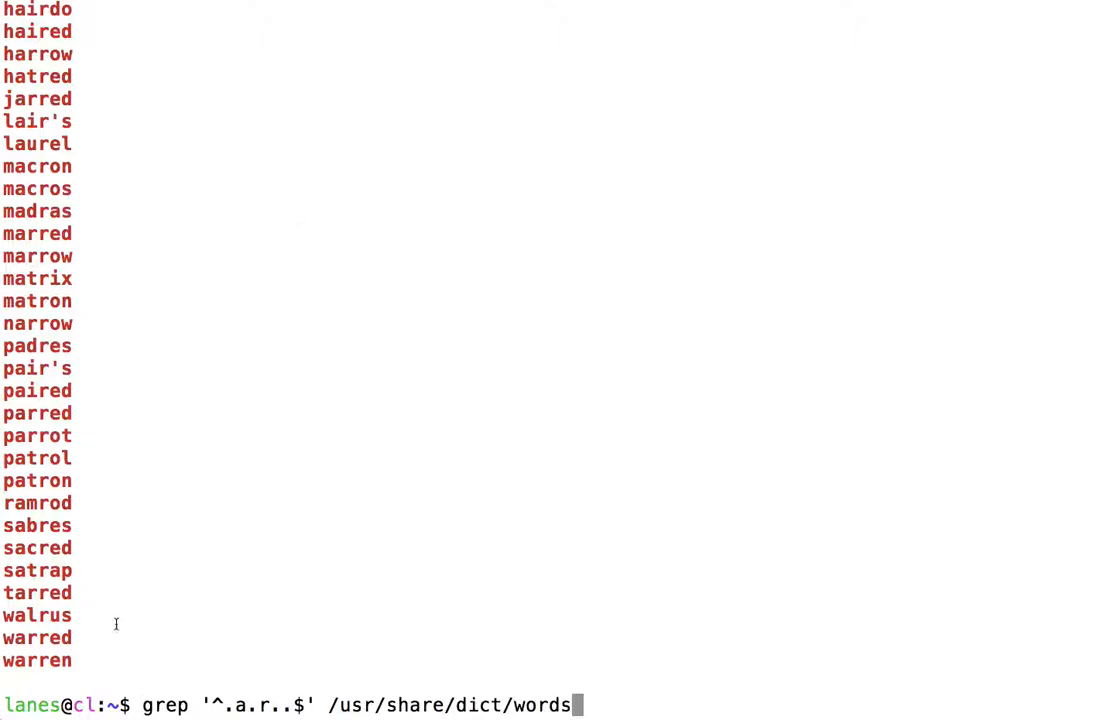
mouse_move(162, 684)
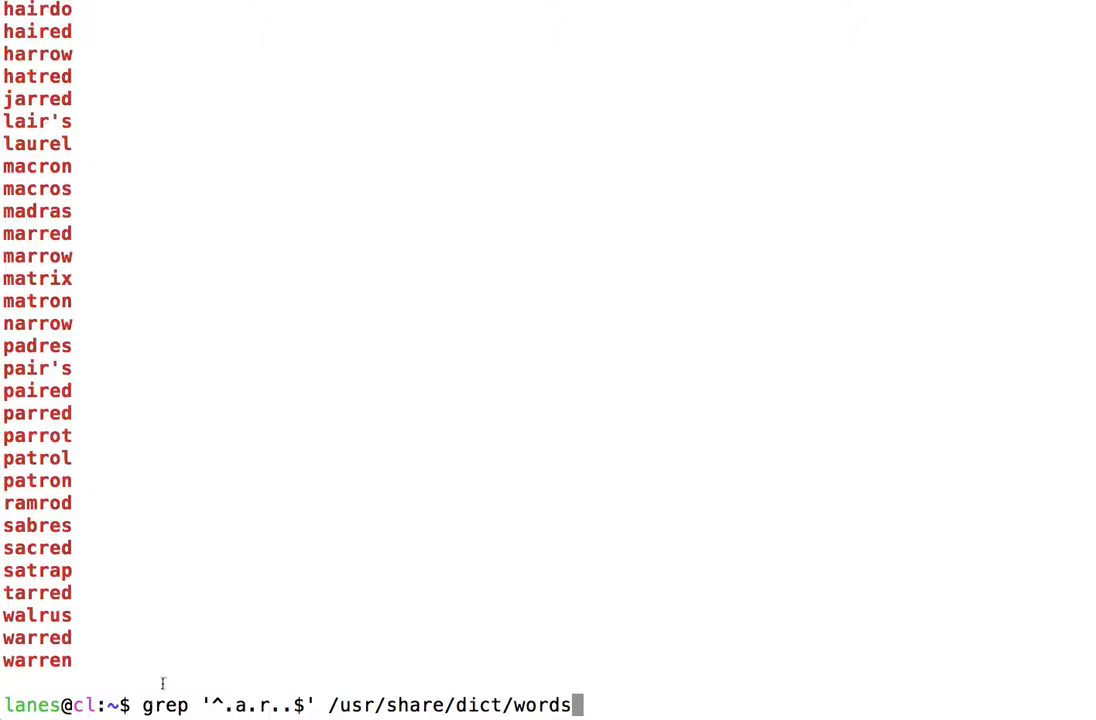